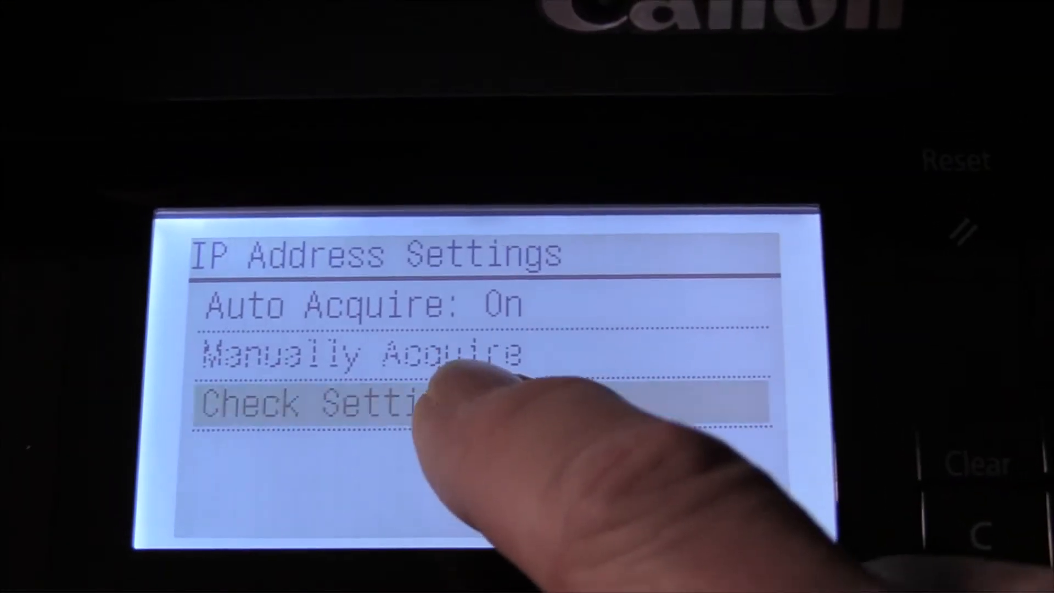
View the printer's IP address 192.168.10.100 on the touch panel, then close it.
click(316, 407)
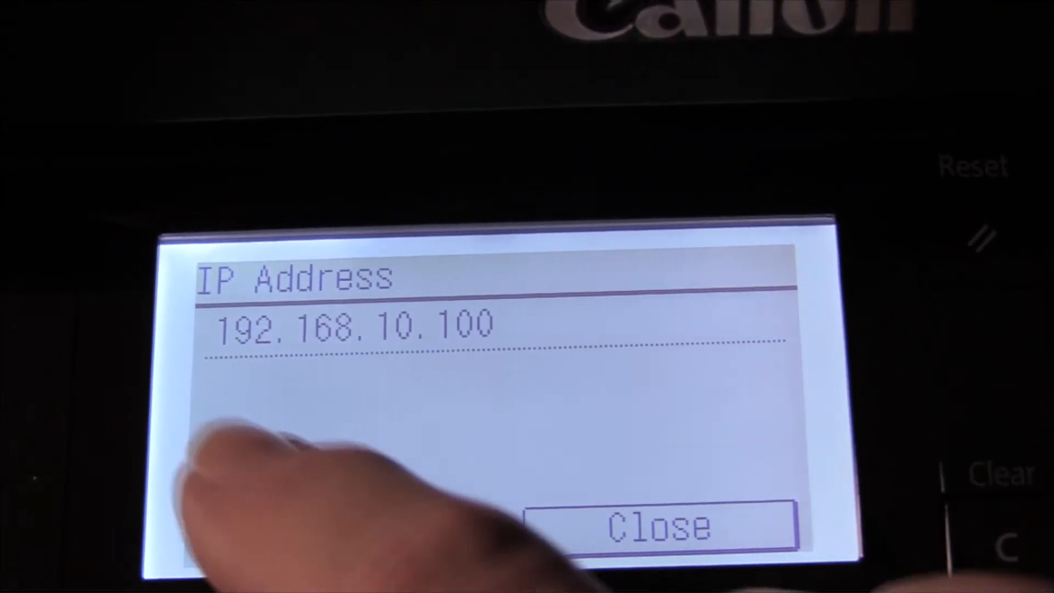
click(659, 527)
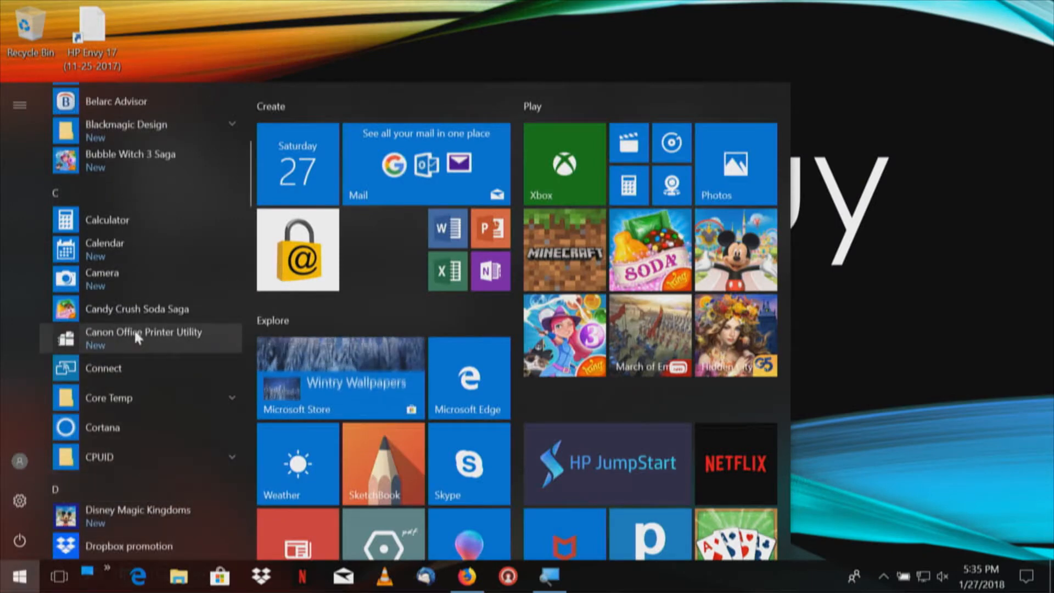
Review the fax, UFRII LT and MF240 printers in Canon Office Printer Utility, then close it.
click(143, 336)
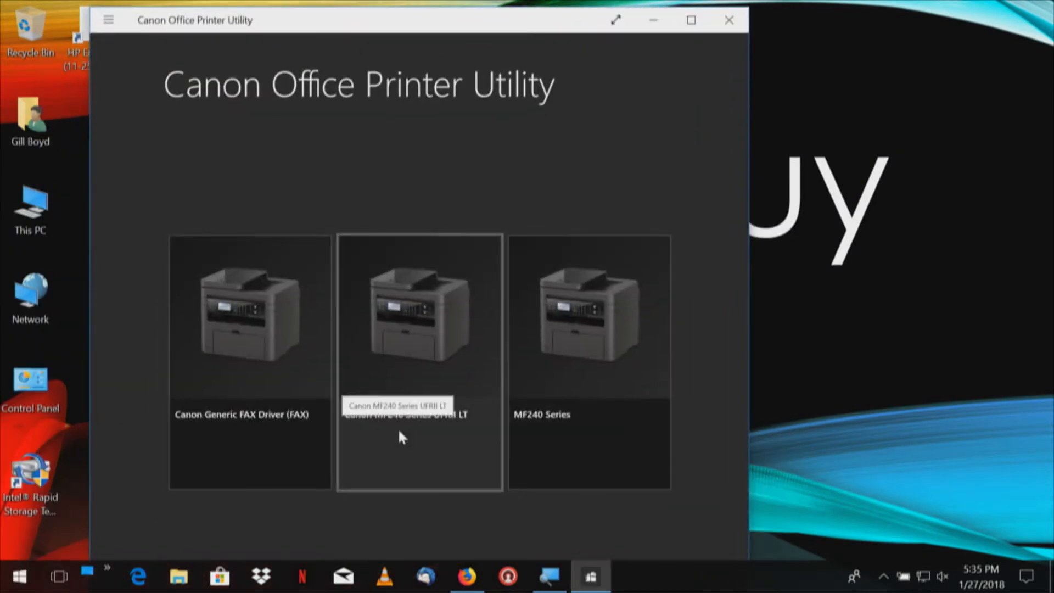
mouse_move(619, 360)
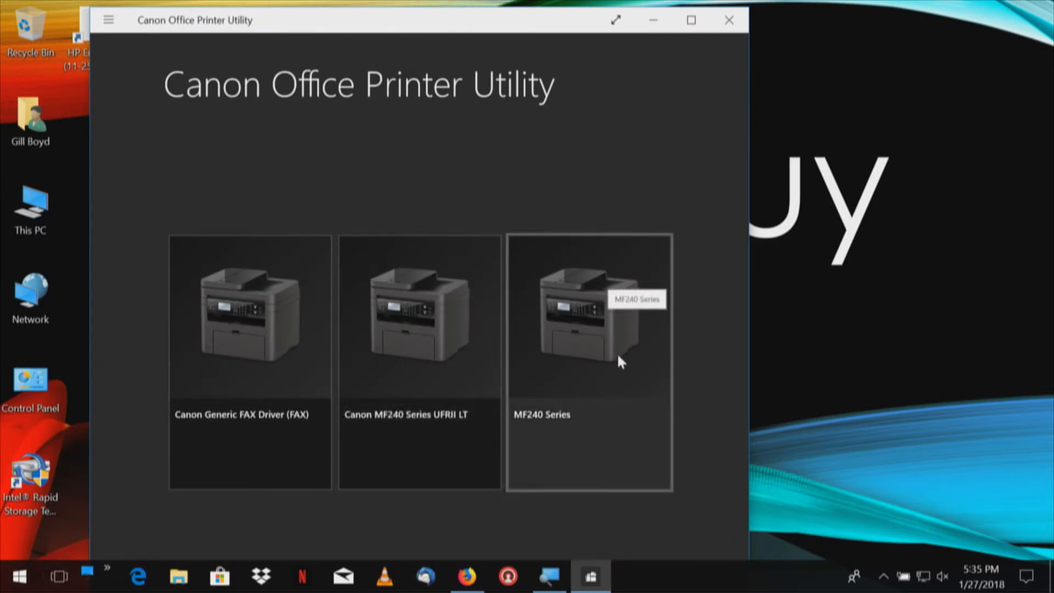
click(589, 316)
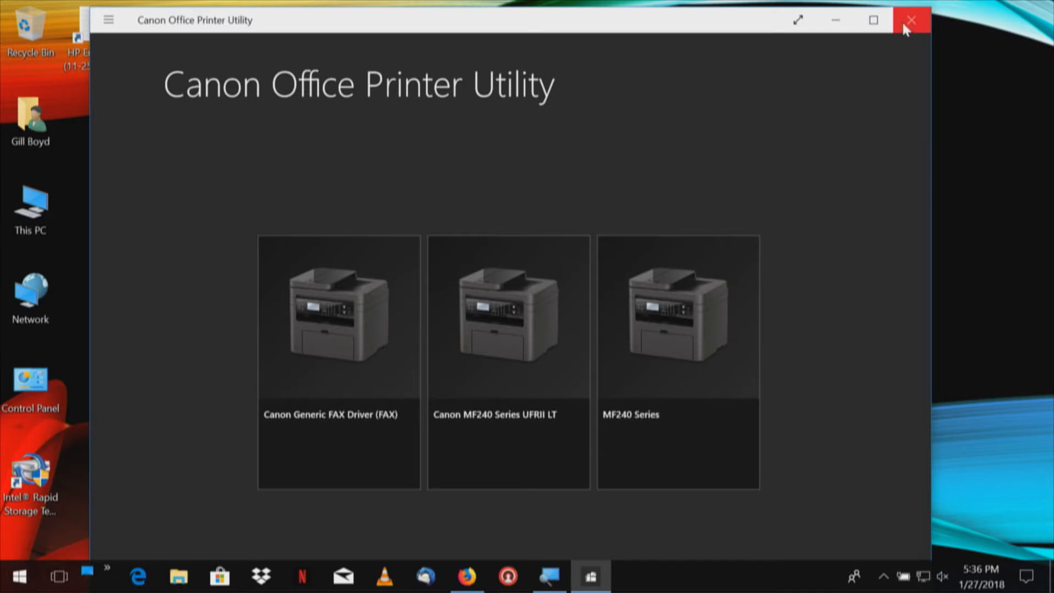
click(911, 19)
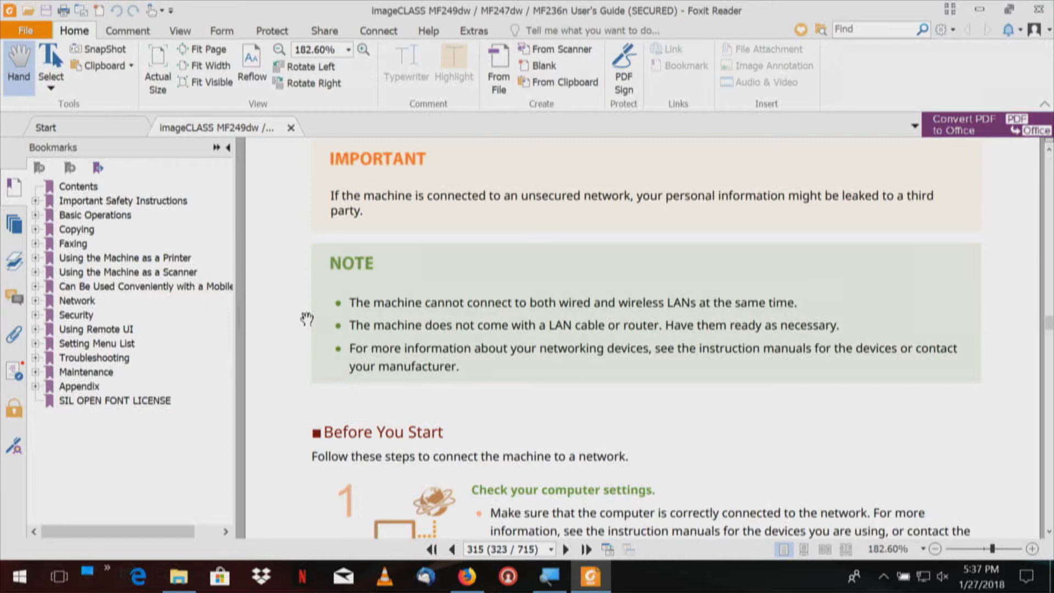
Scroll the user guide past Selecting Wired LAN or Wireless LAN to the wireless notes.
scroll(down, 3)
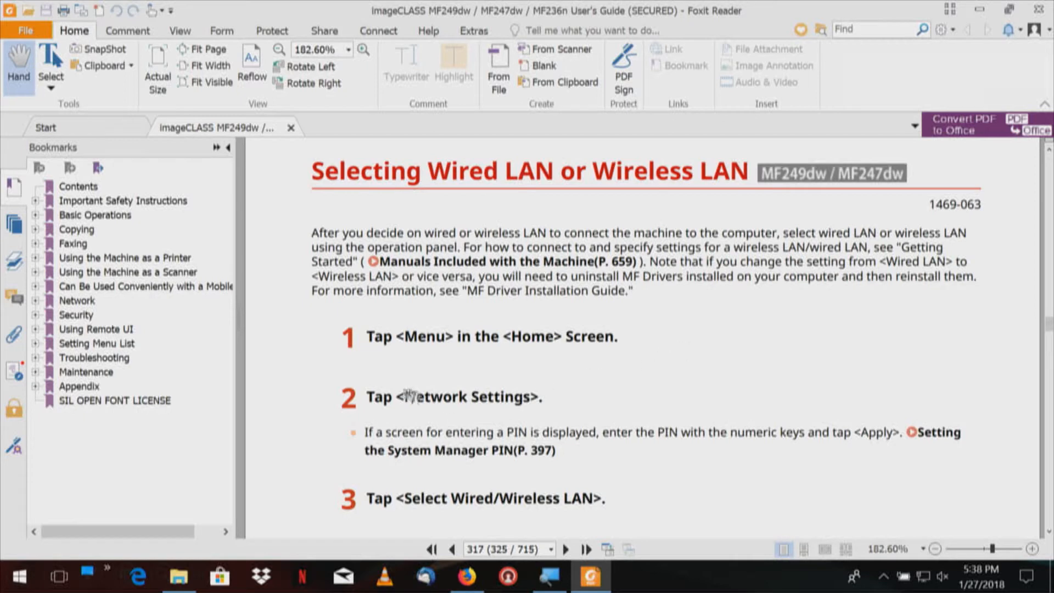
mouse_move(499, 419)
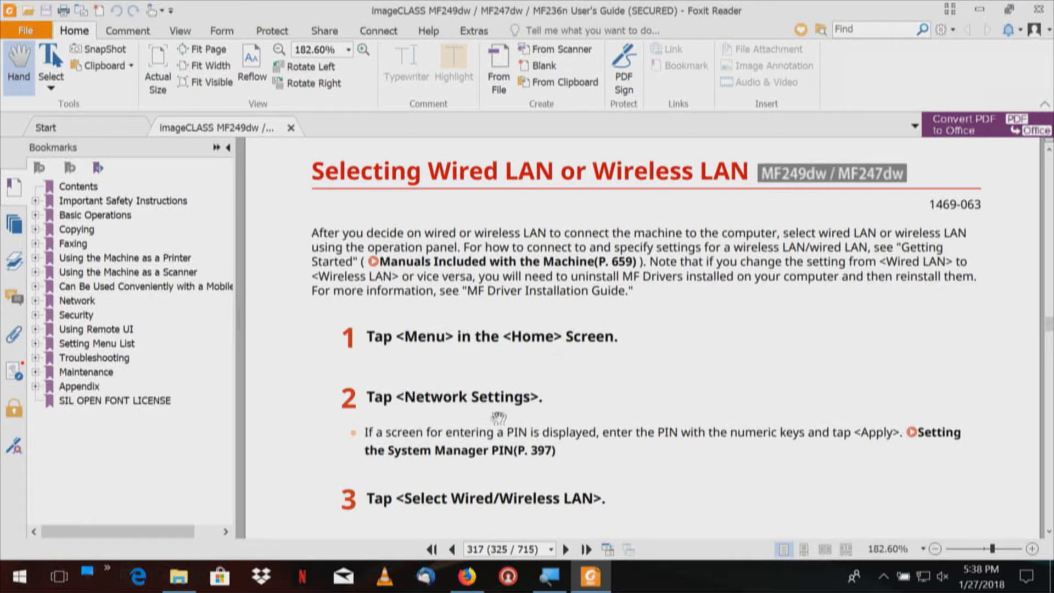
scroll(down, 3)
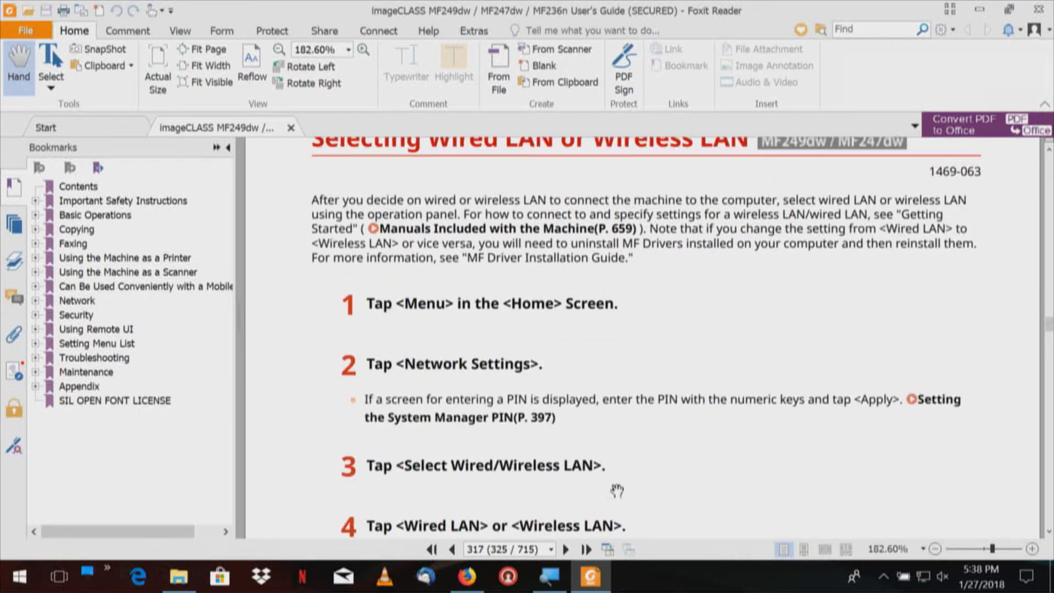
scroll(down, 3)
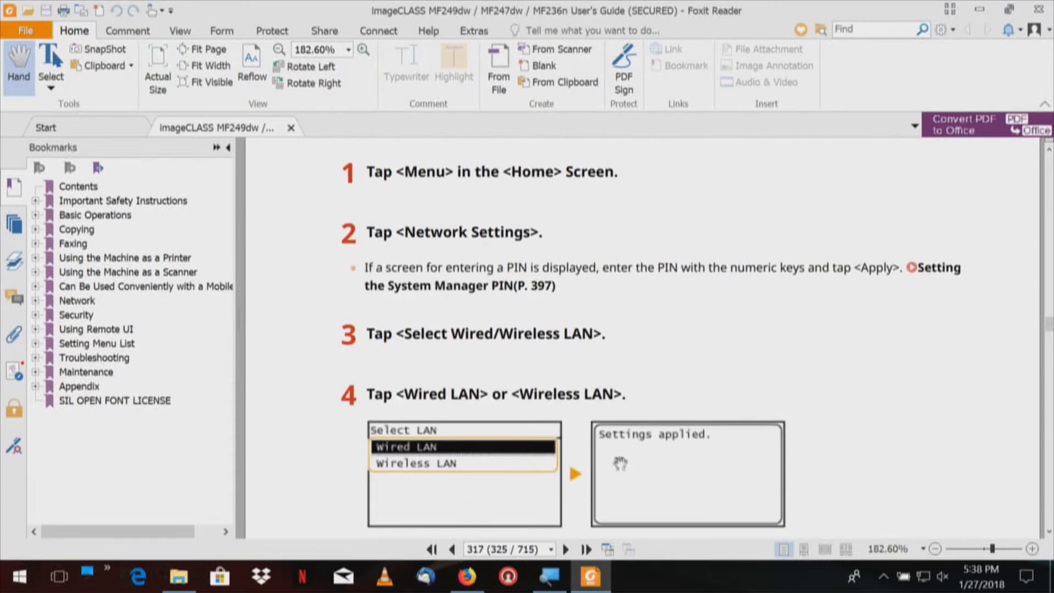
scroll(down, 3)
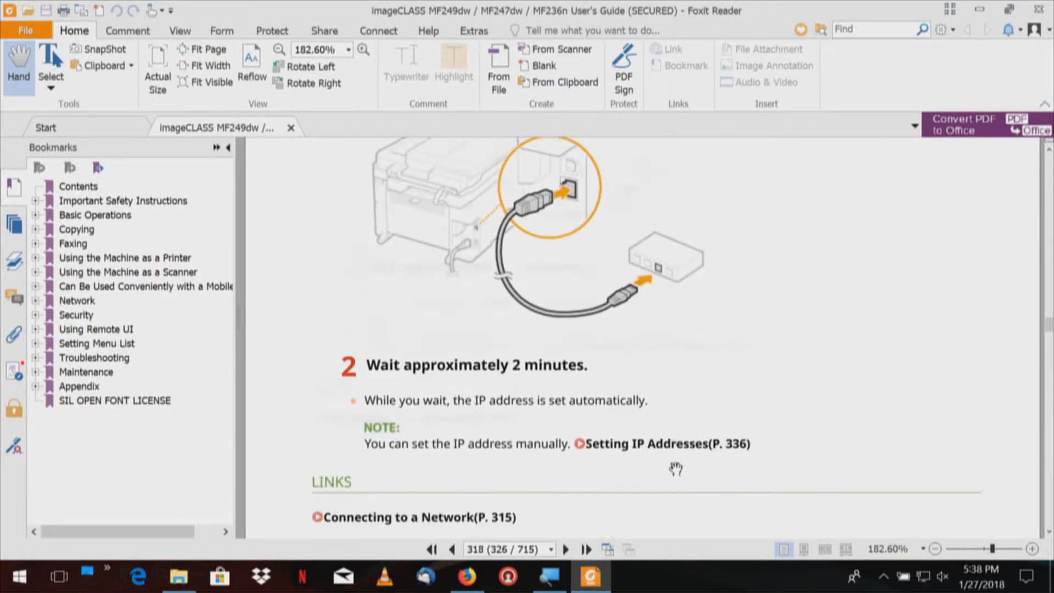
scroll(down, 3)
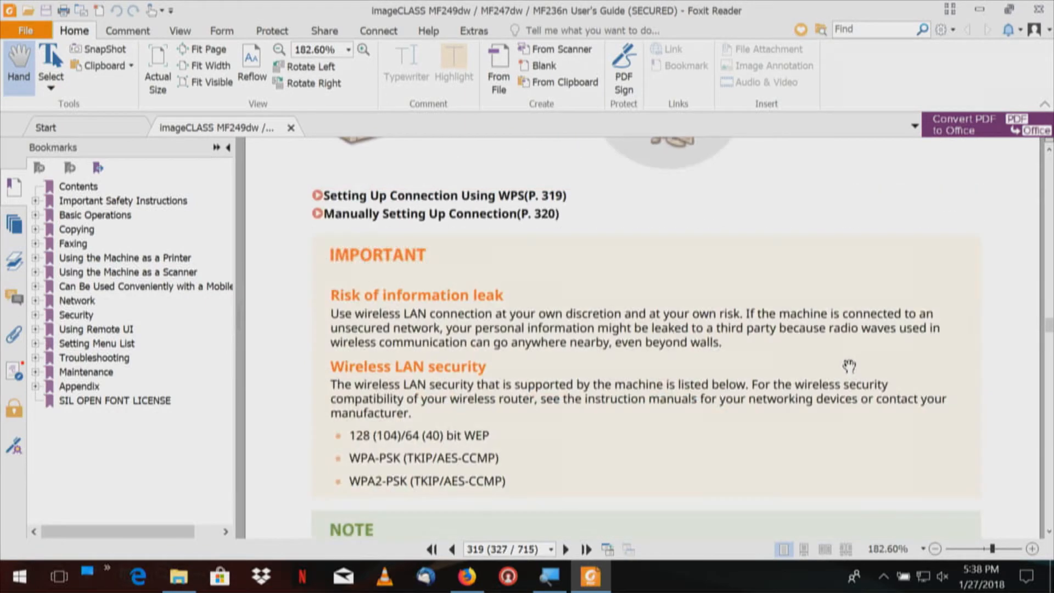
scroll(down, 3)
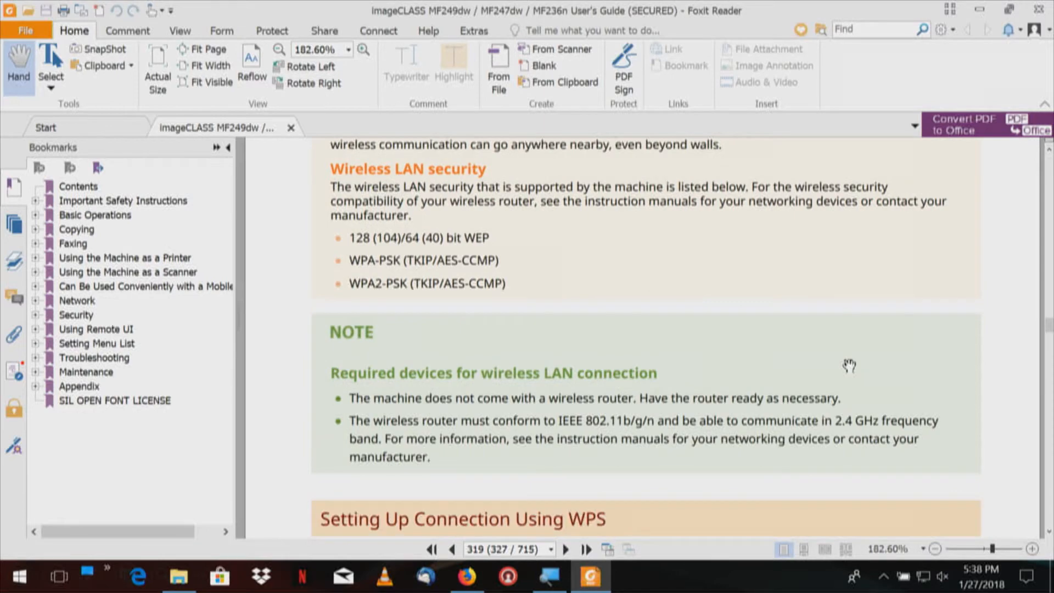
scroll(down, 3)
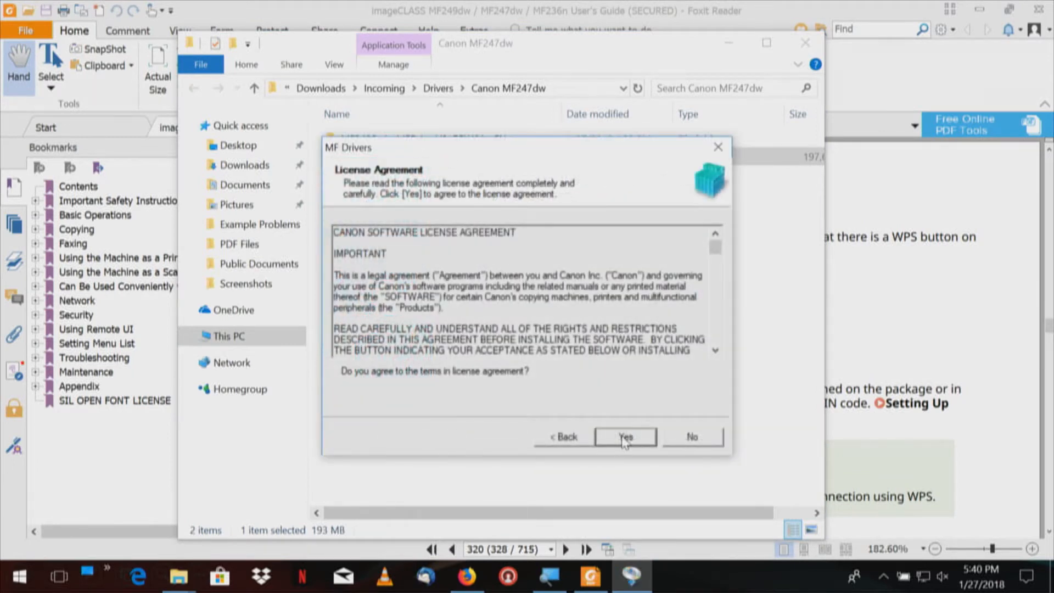
Accept the license agreement and choose a network connection.
click(625, 436)
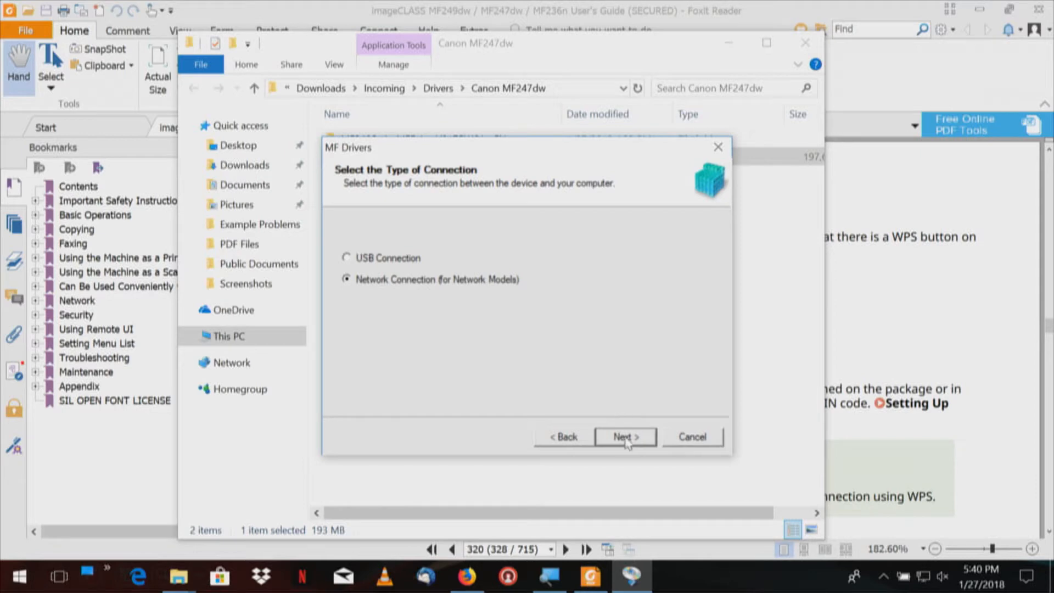
click(625, 436)
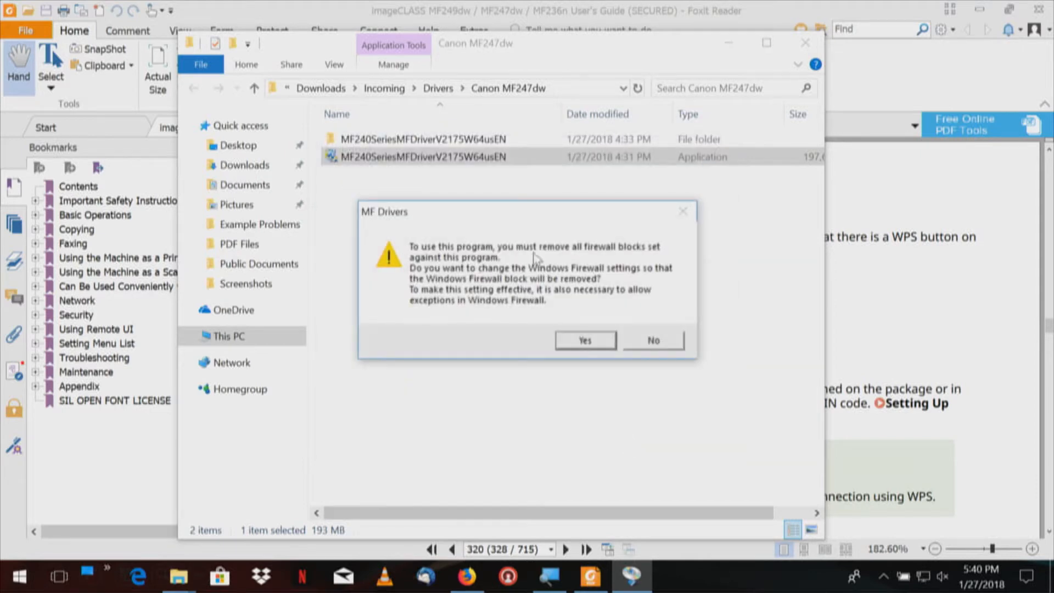
mouse_move(662, 257)
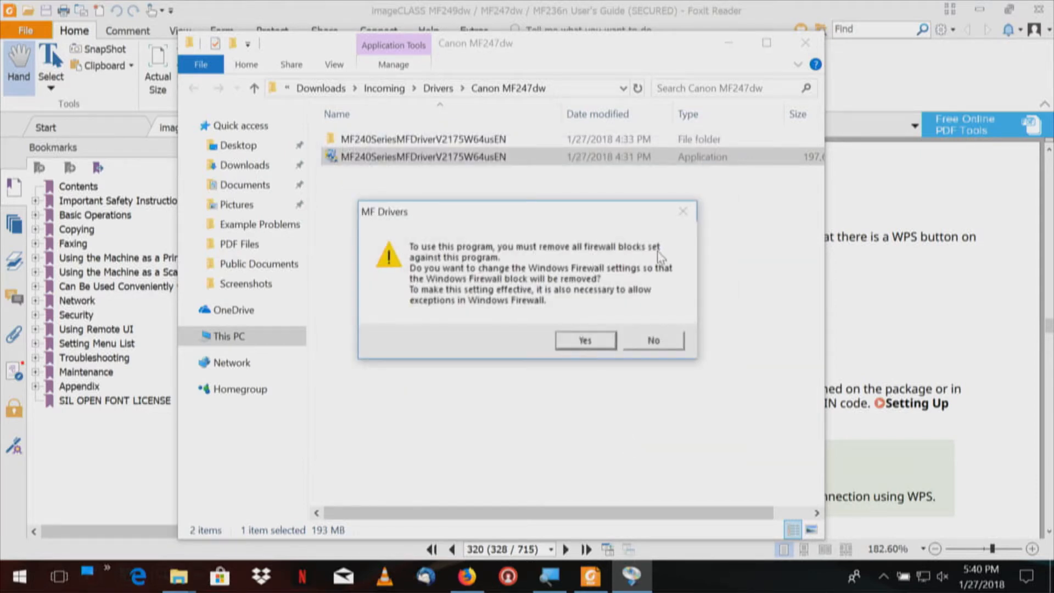
mouse_move(584, 282)
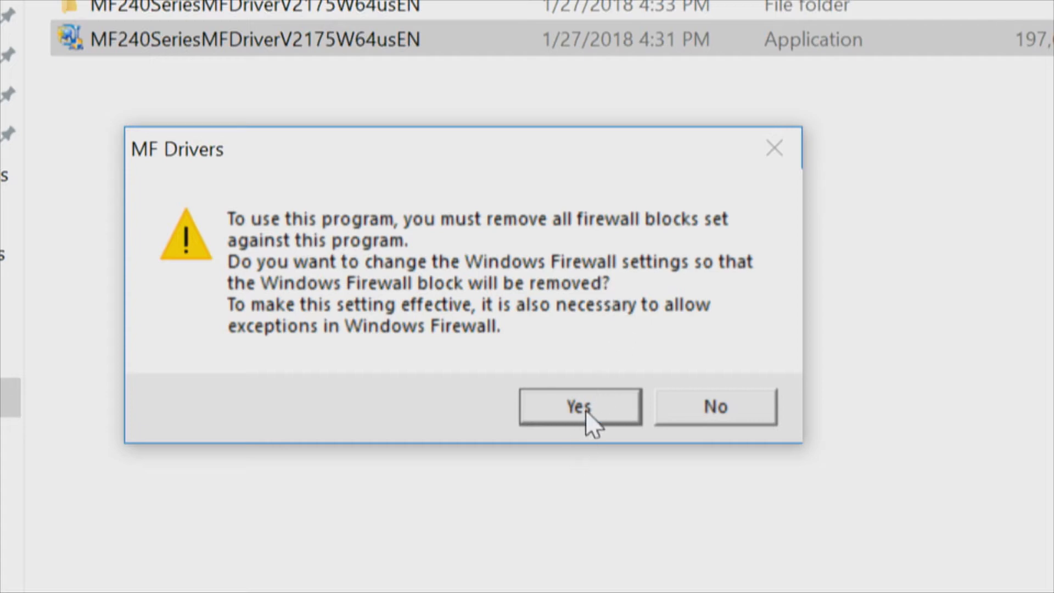
Let the installer remove its Windows Firewall blocks to reveal the device list.
click(577, 405)
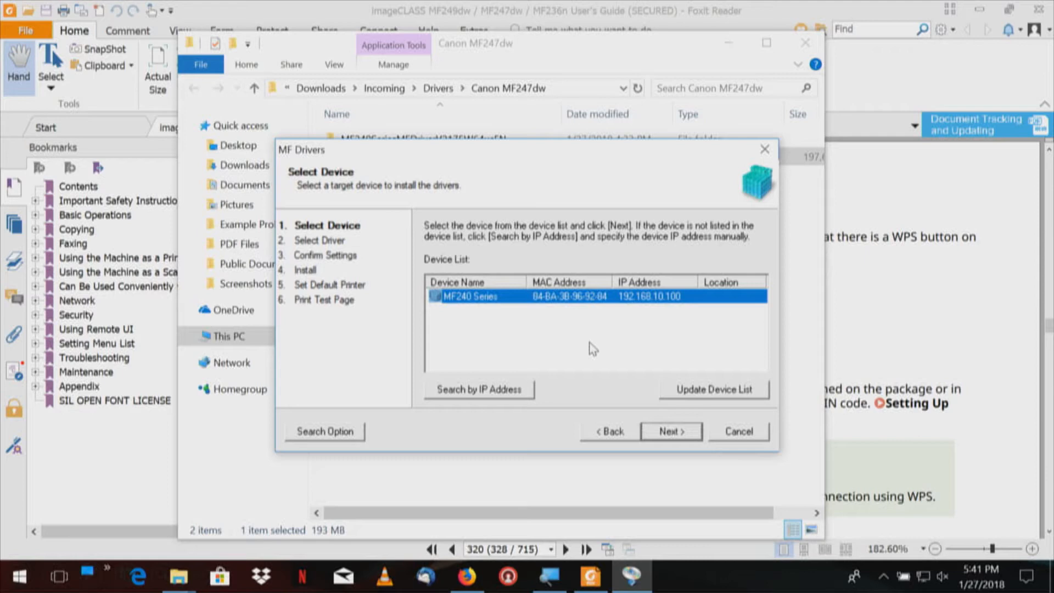
mouse_move(605, 344)
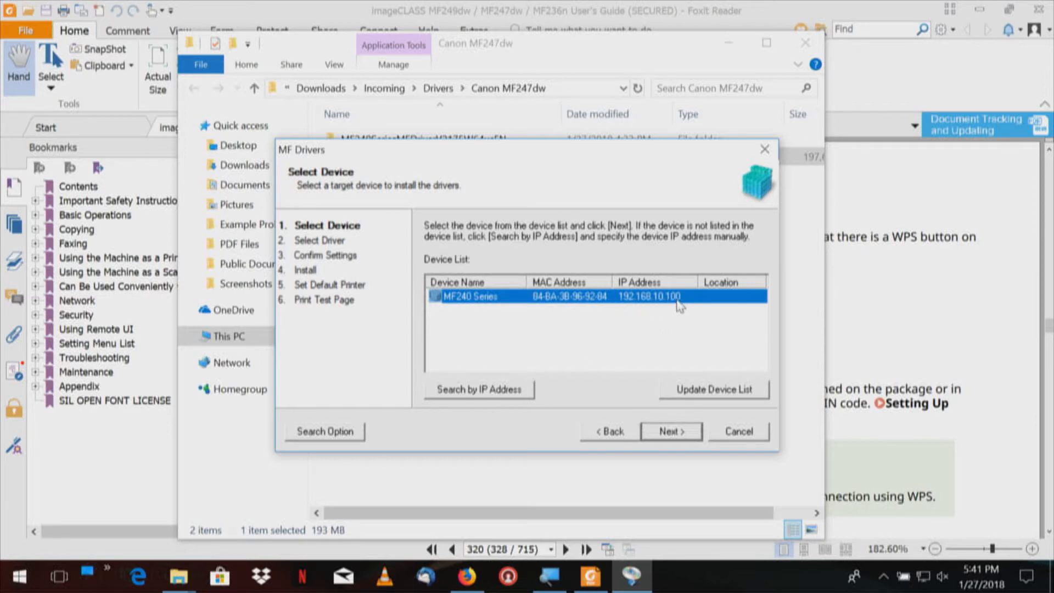
mouse_move(630, 332)
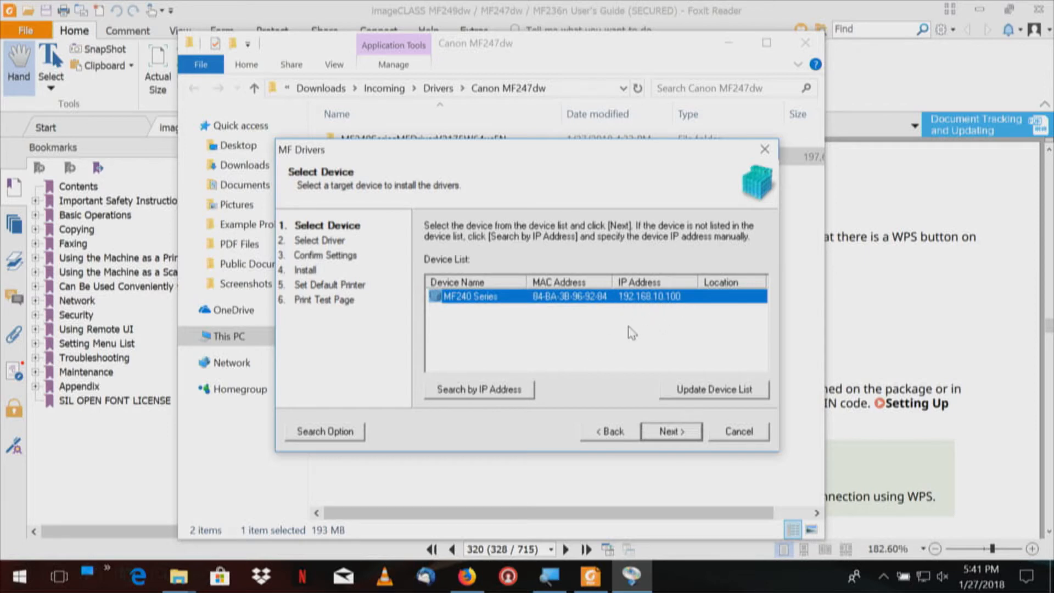
mouse_move(631, 330)
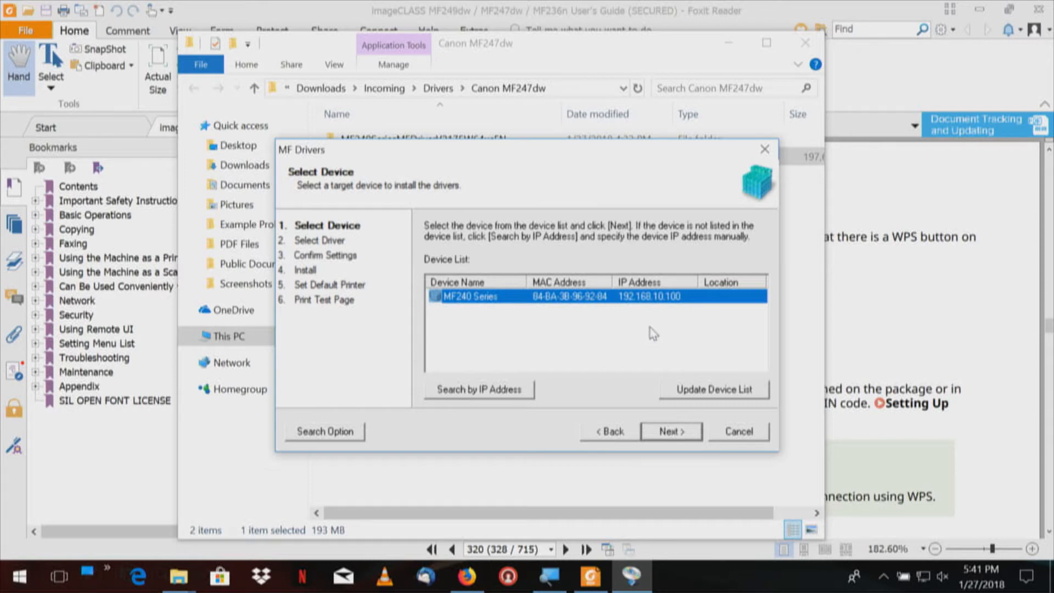
mouse_move(621, 363)
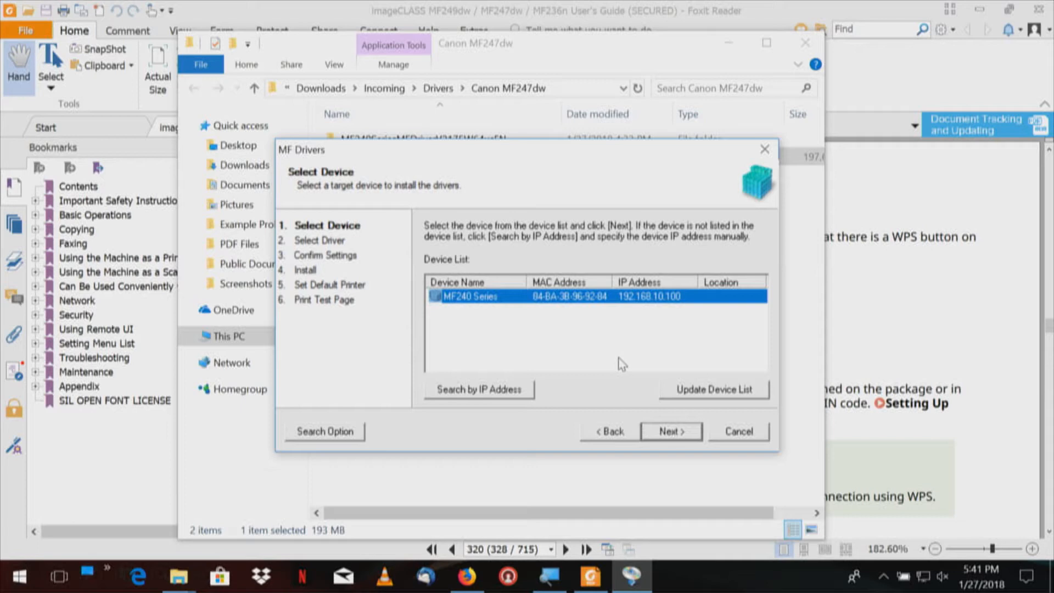
mouse_move(521, 316)
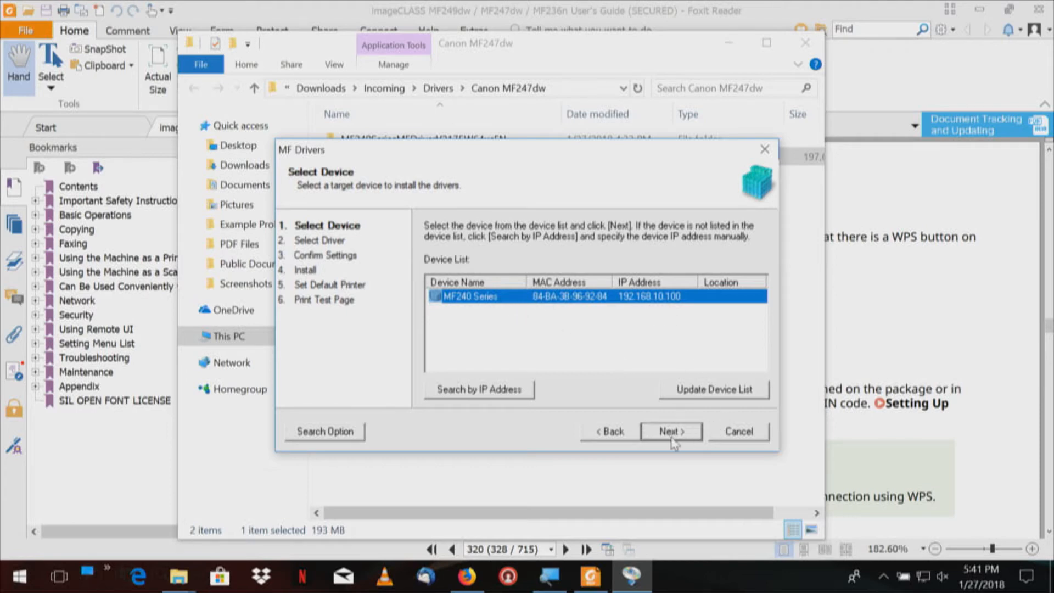
Choose MF240 Series at 192.168.10.100 as the installation target.
click(670, 431)
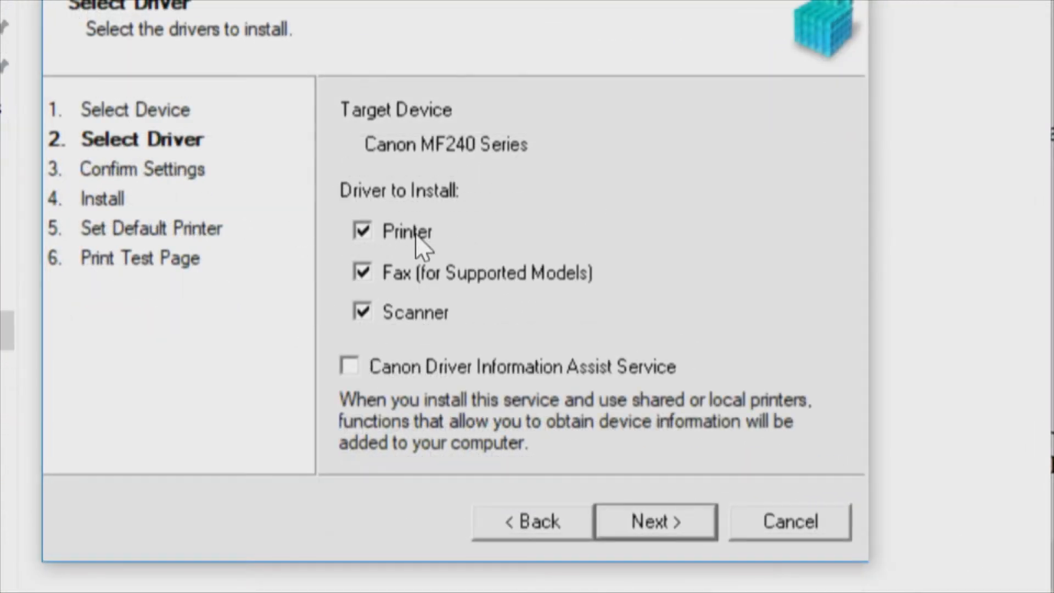
mouse_move(436, 338)
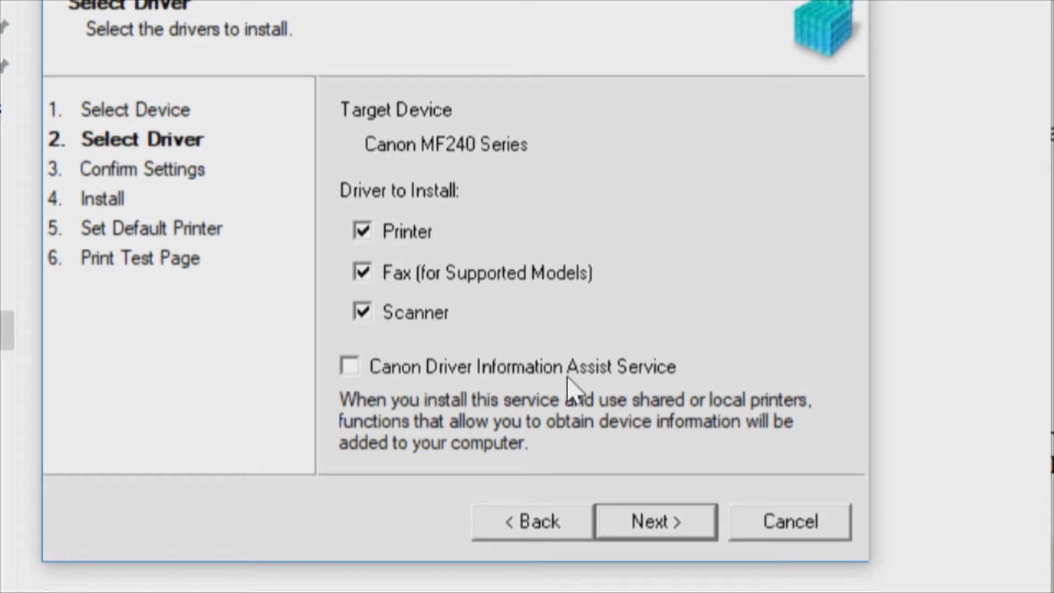
mouse_move(383, 383)
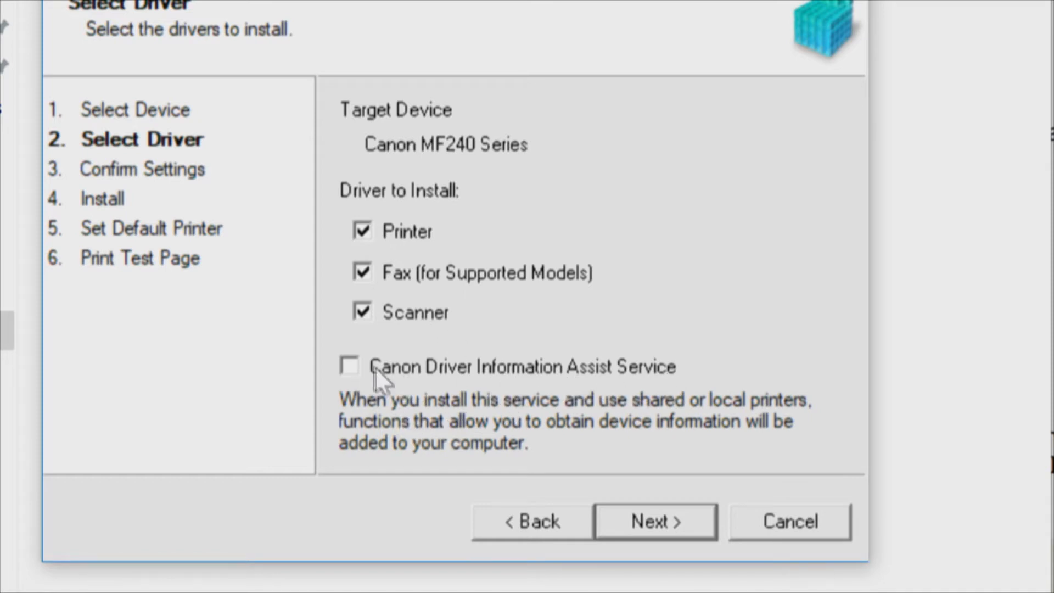
Include Driver Information Assist Service, lift its firewall block, and add the PCL6 driver.
click(349, 366)
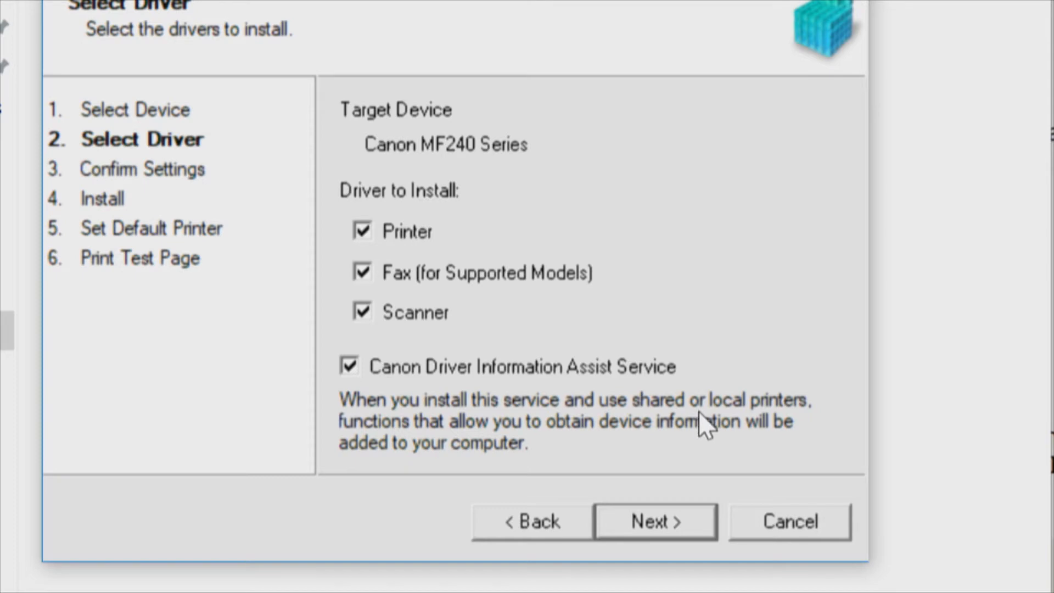
mouse_move(482, 461)
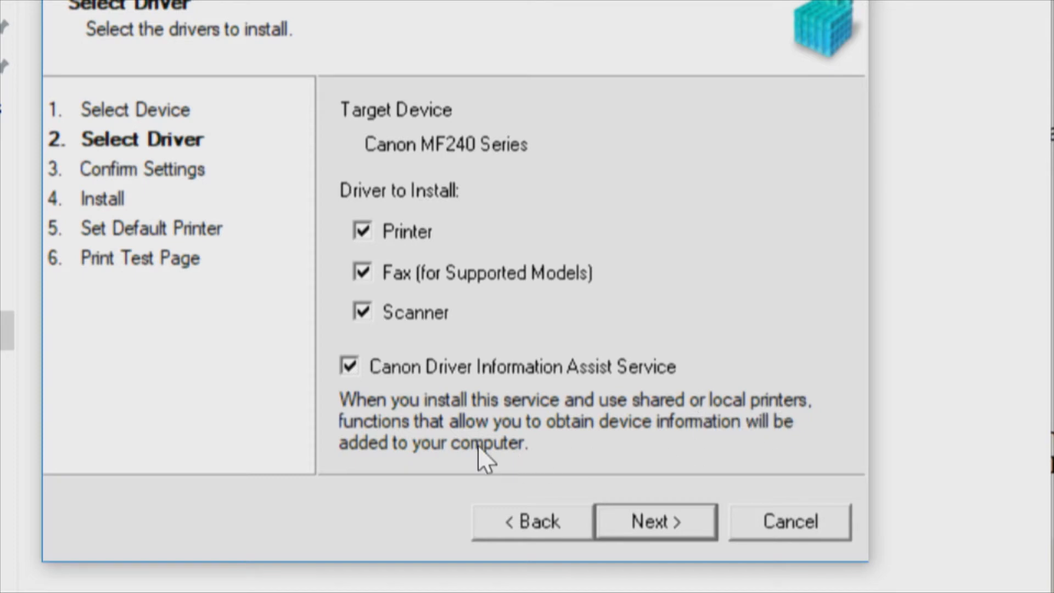
mouse_move(754, 440)
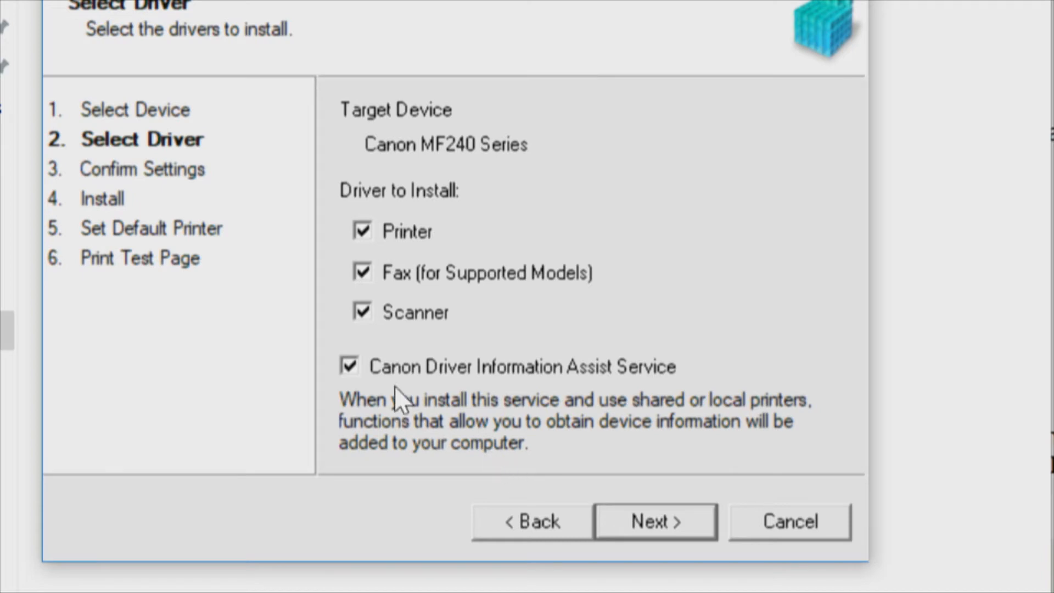
mouse_move(597, 460)
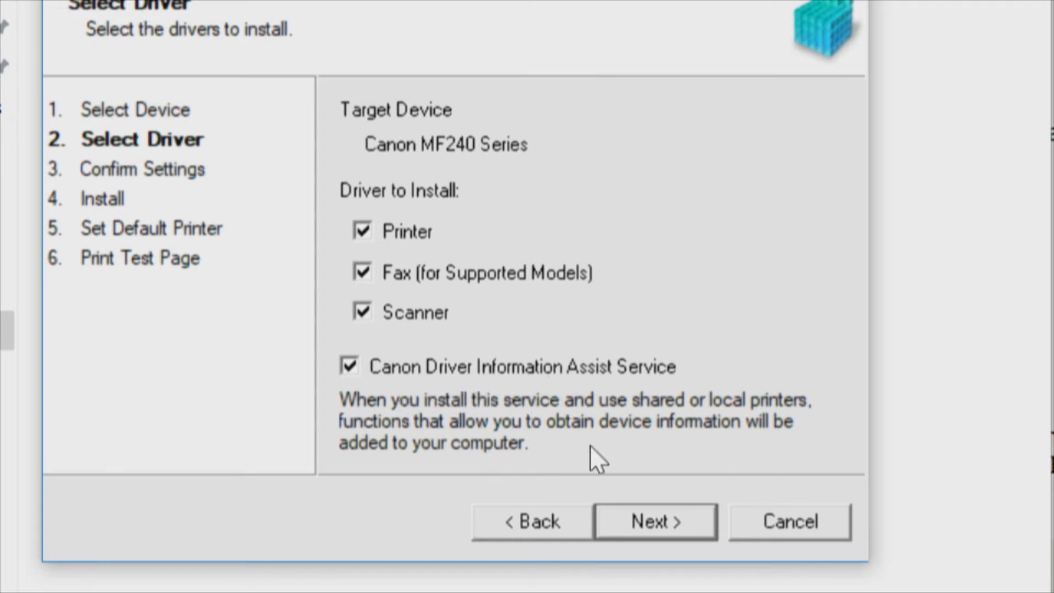
mouse_move(655, 521)
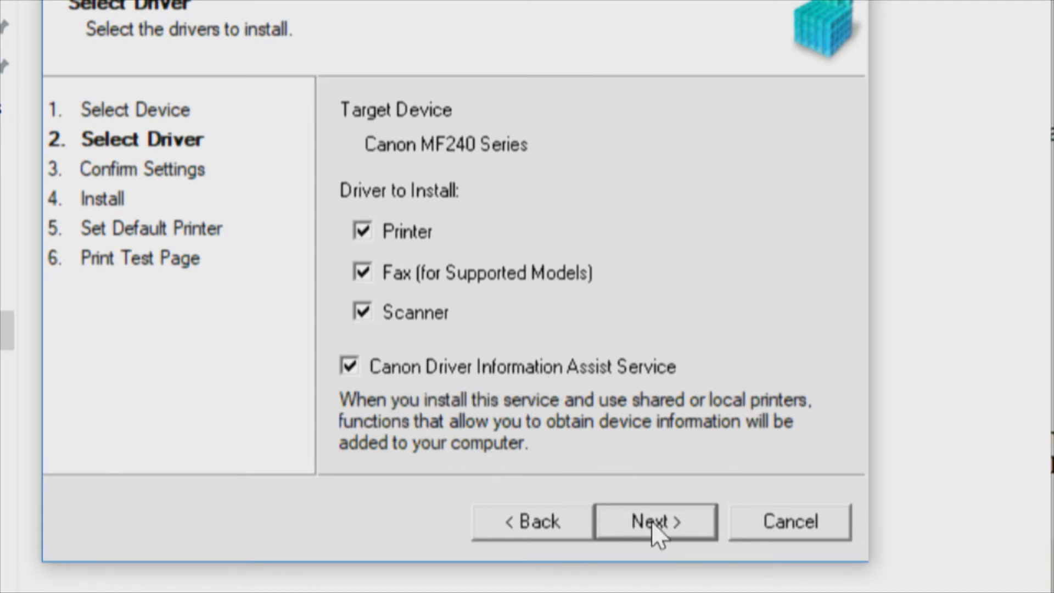
click(653, 521)
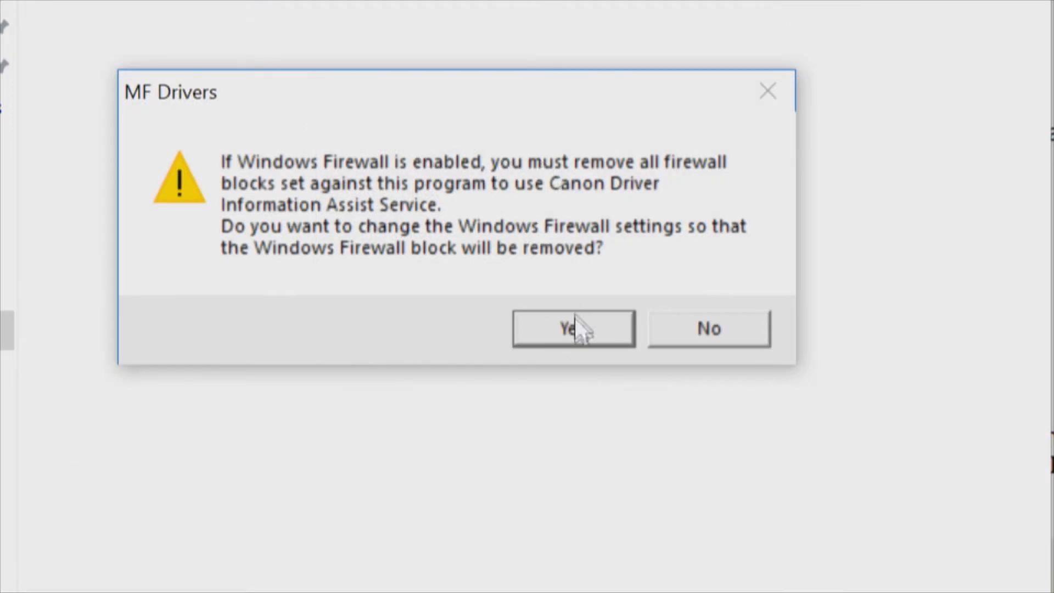
click(572, 329)
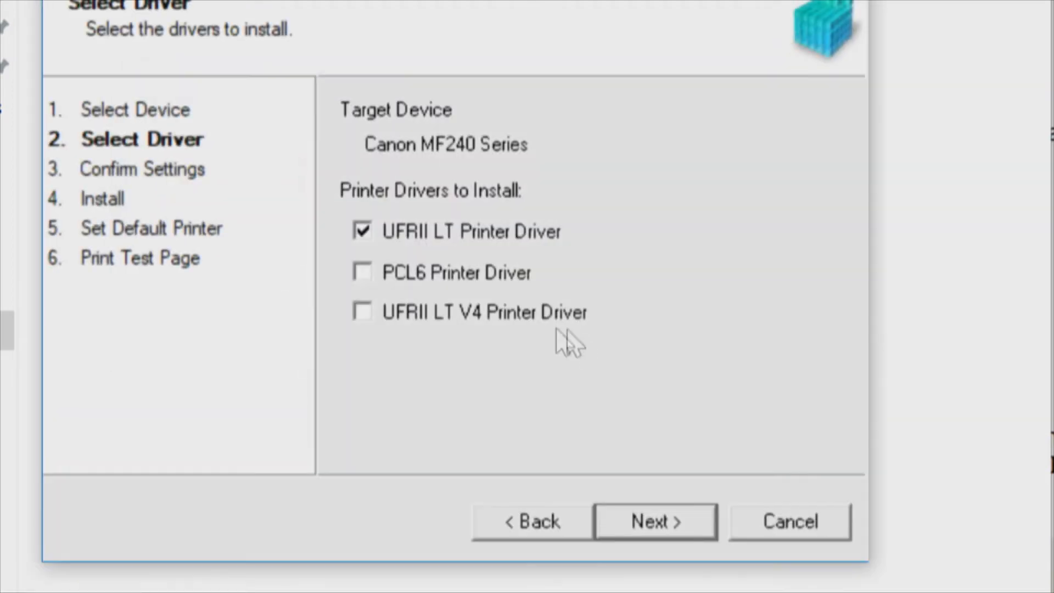
mouse_move(460, 258)
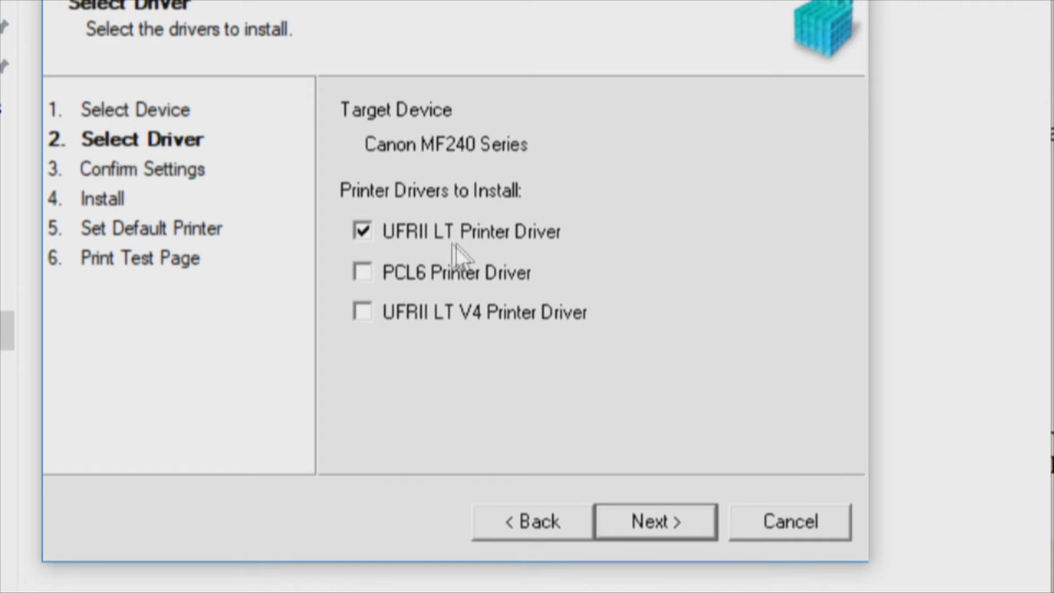
mouse_move(368, 282)
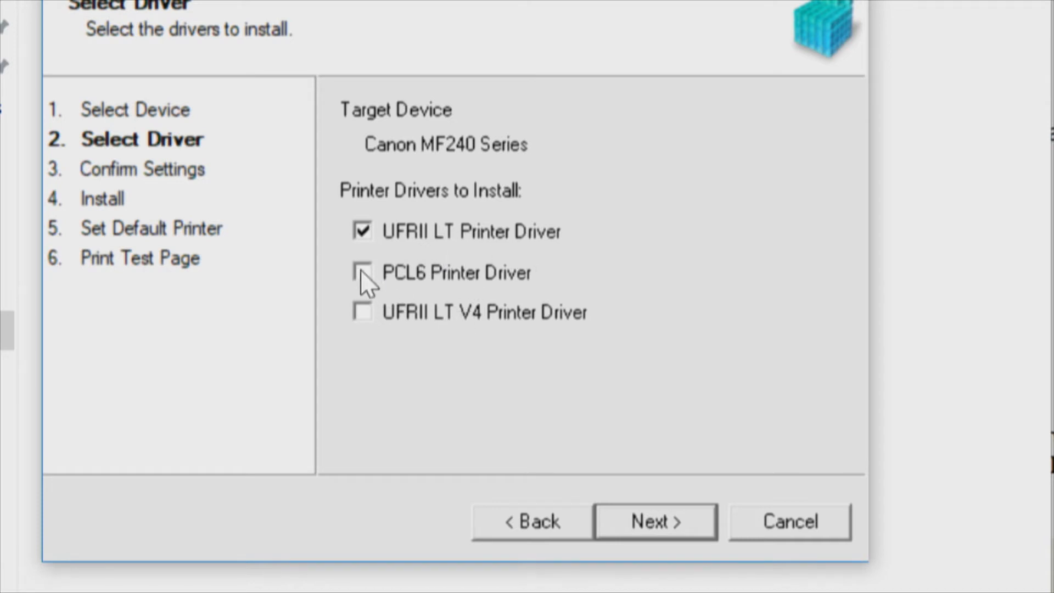
click(362, 272)
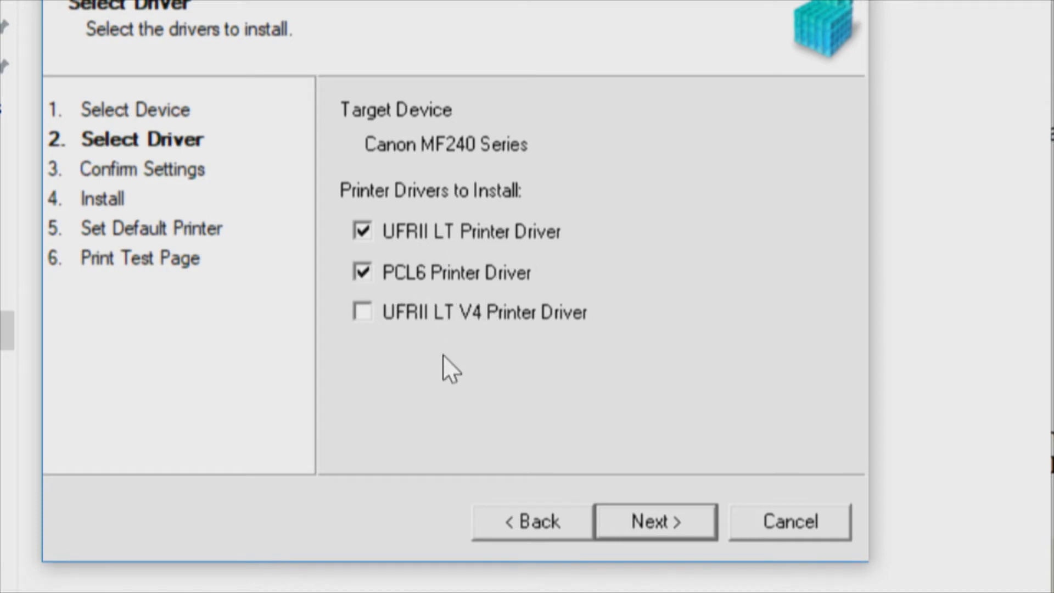
mouse_move(410, 336)
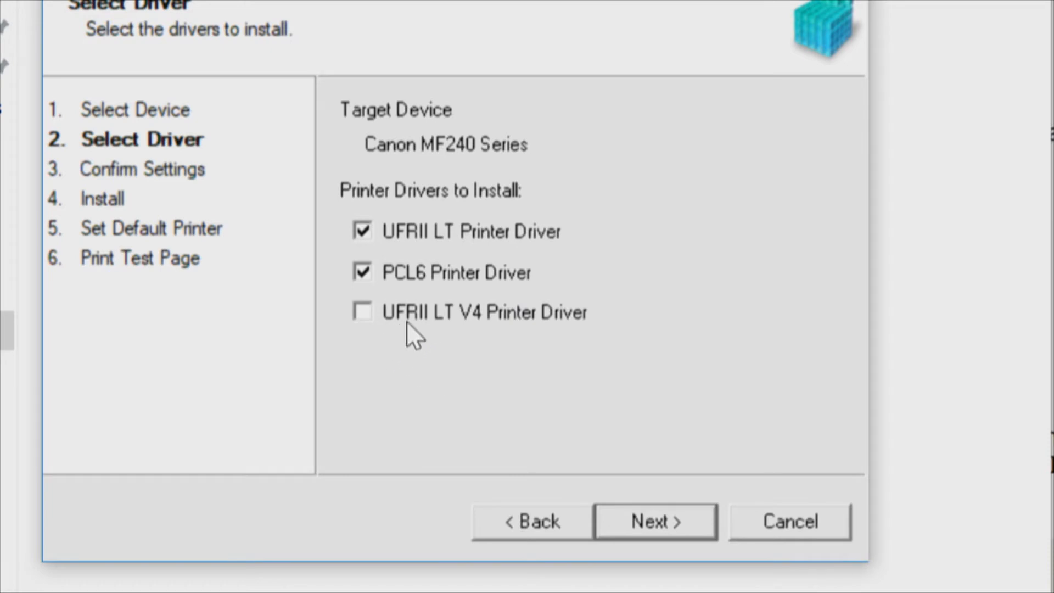
mouse_move(503, 336)
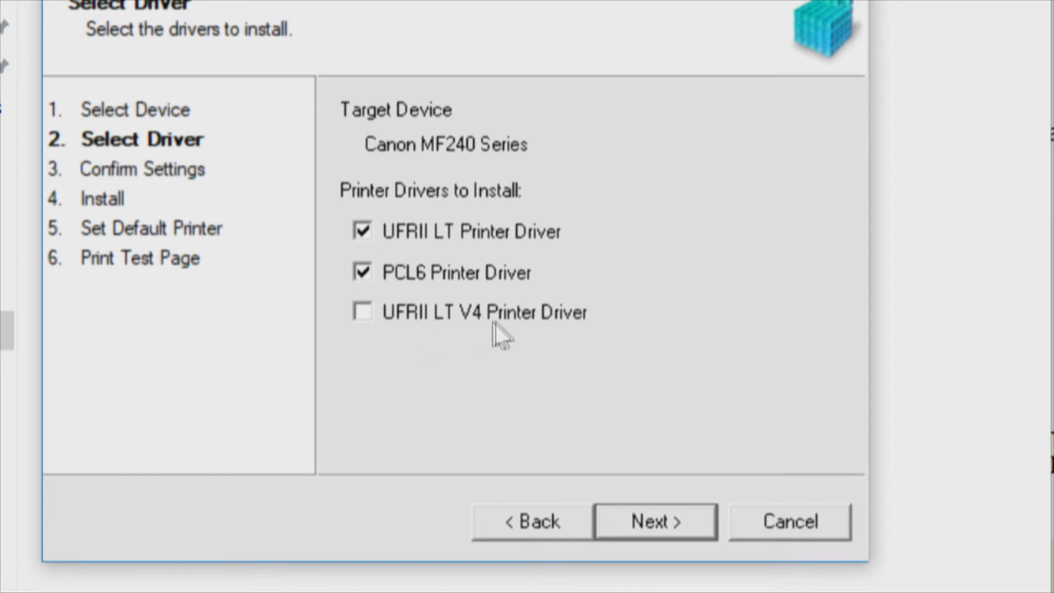
mouse_move(462, 231)
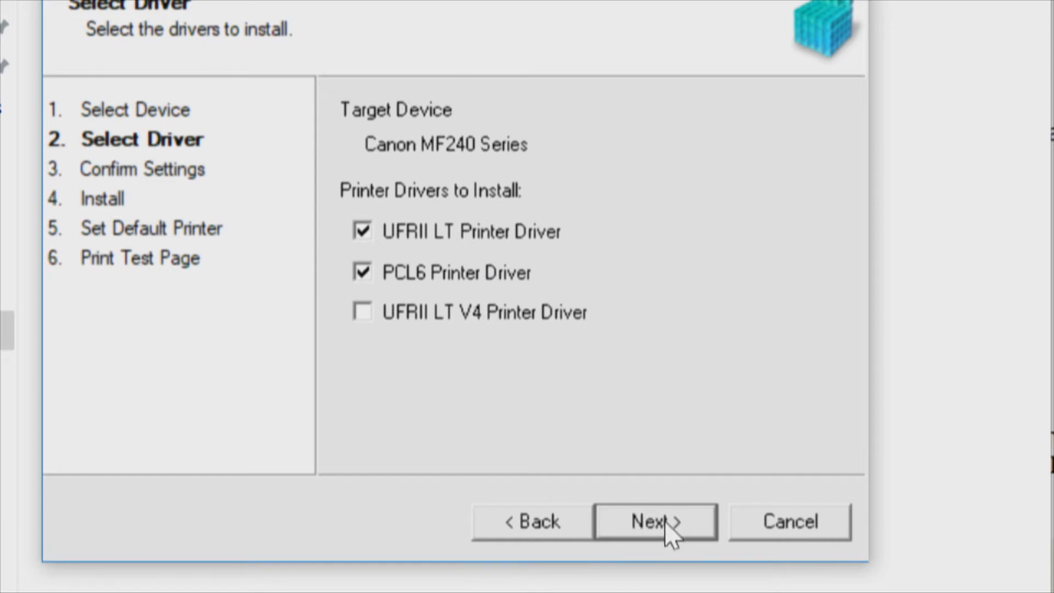
Share the UFRII LT(1) printer as MF240UFR on the Confirm Settings page.
click(653, 521)
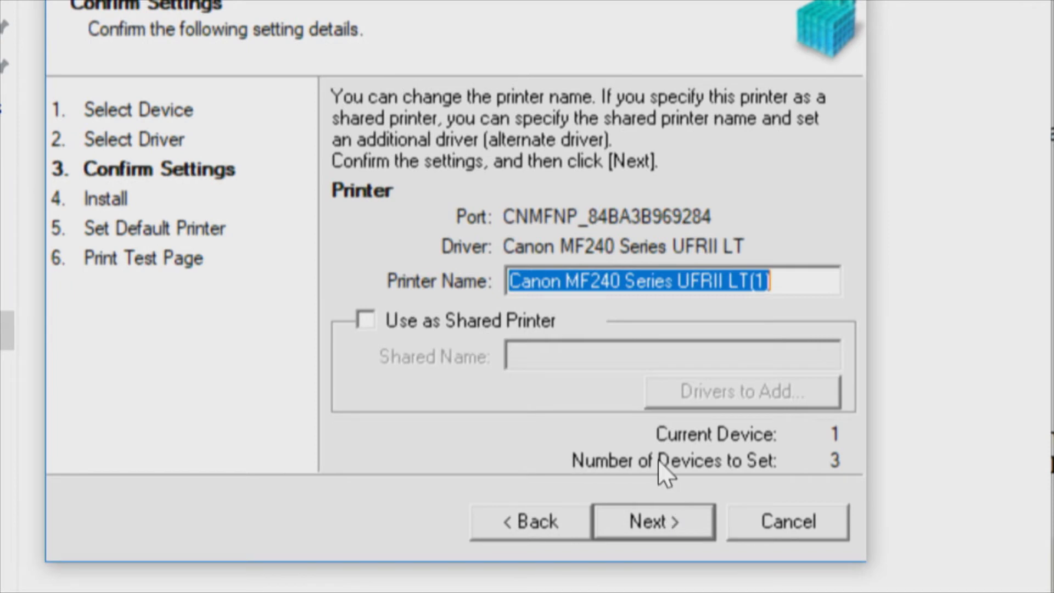
mouse_move(541, 238)
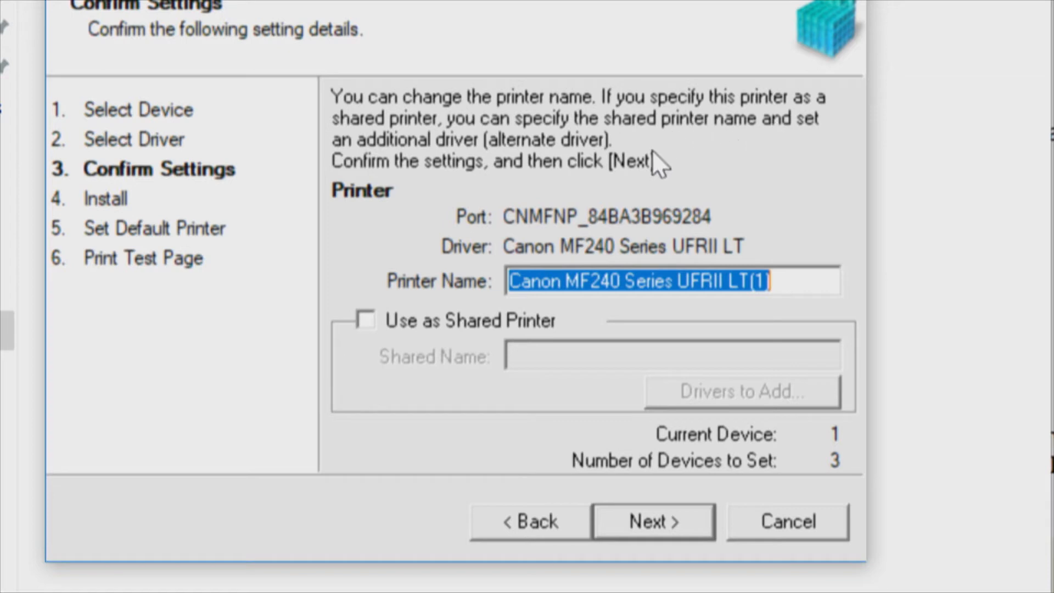
mouse_move(596, 171)
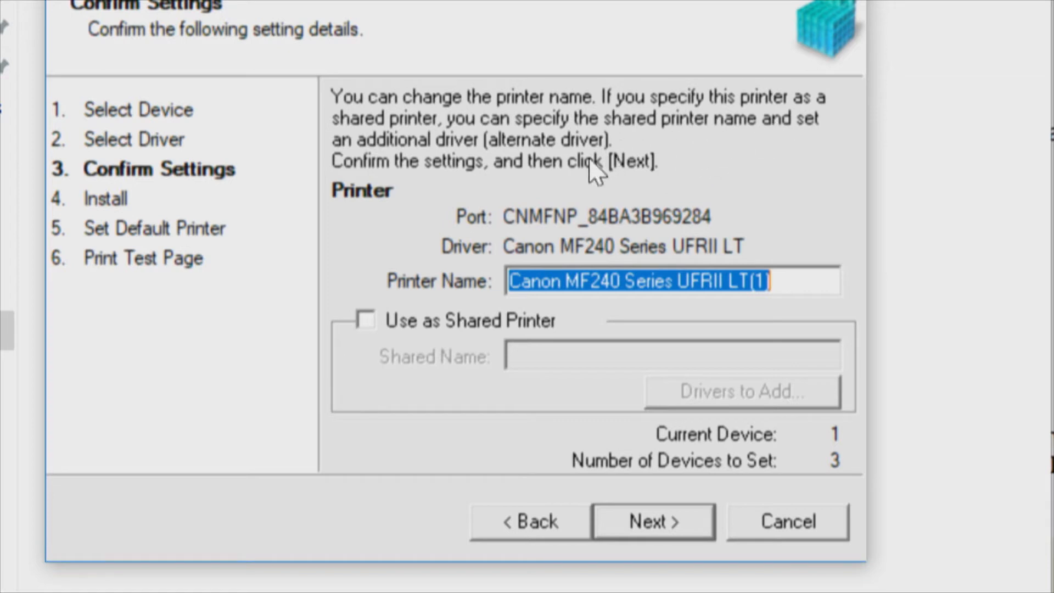
mouse_move(433, 178)
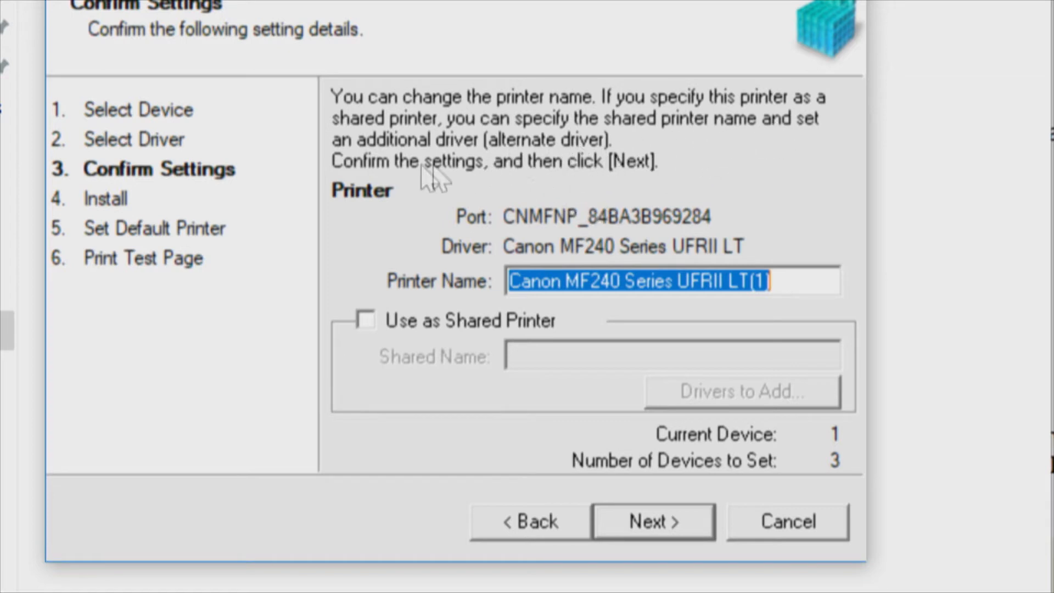
mouse_move(571, 185)
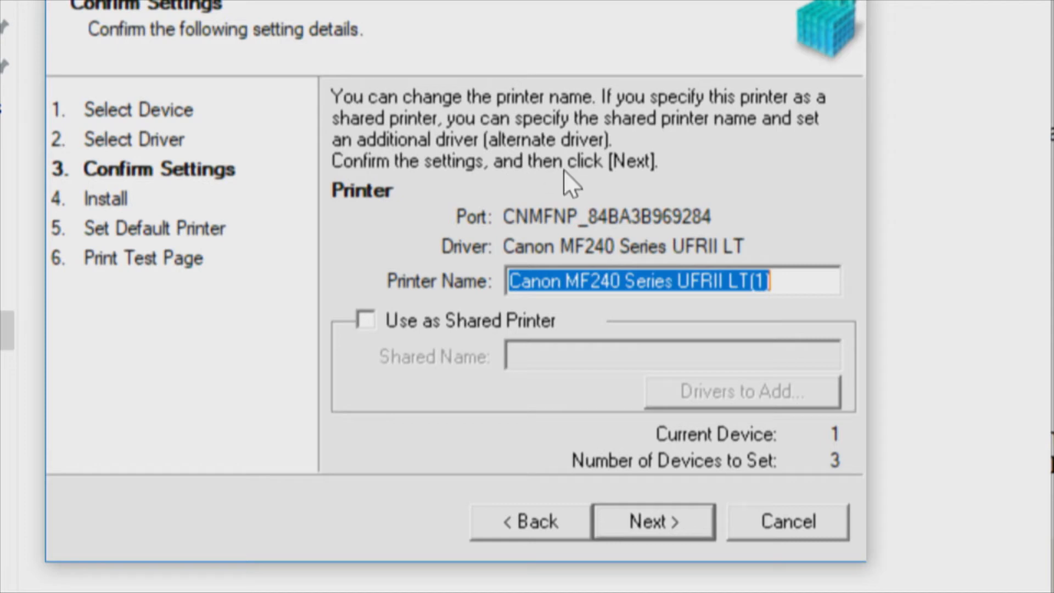
mouse_move(548, 269)
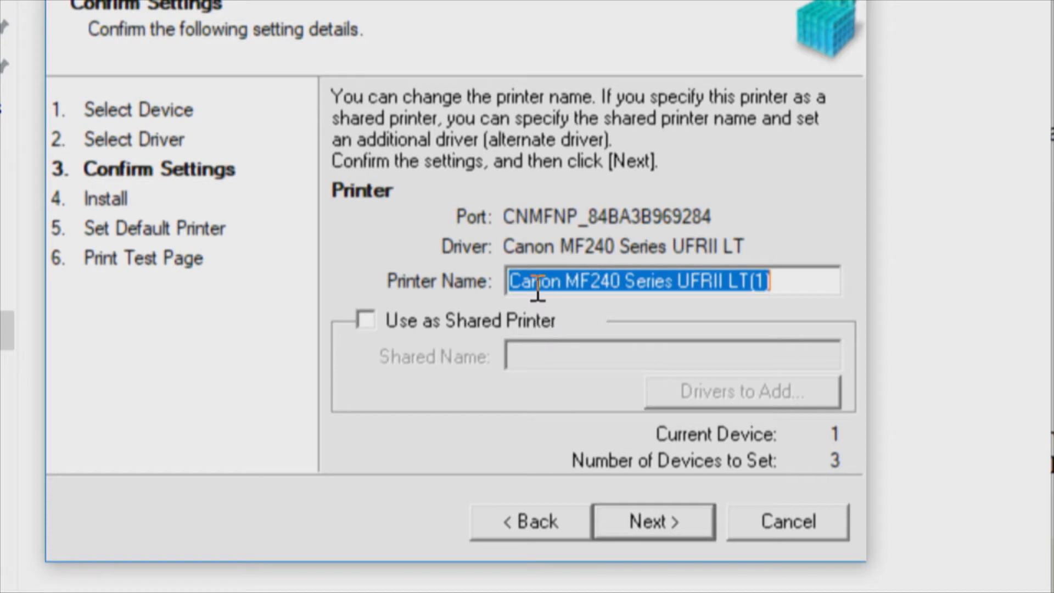
mouse_move(336, 350)
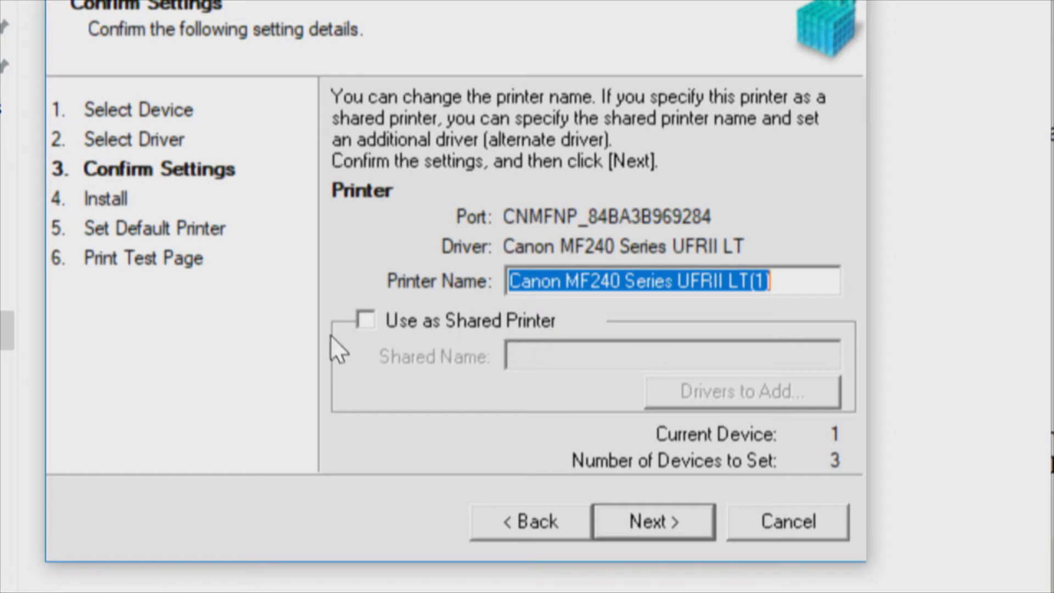
click(366, 320)
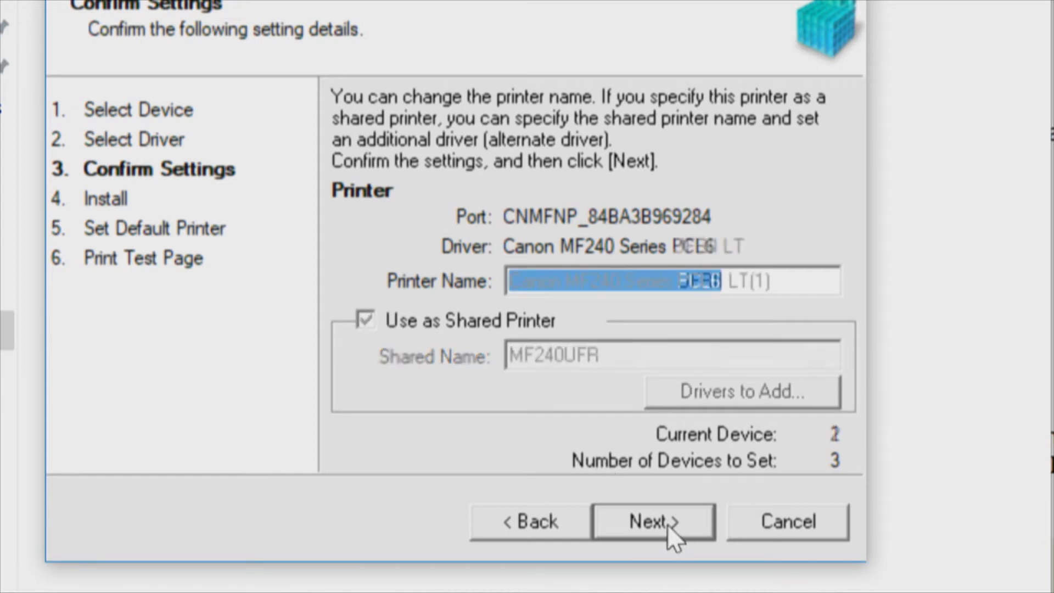
click(366, 320)
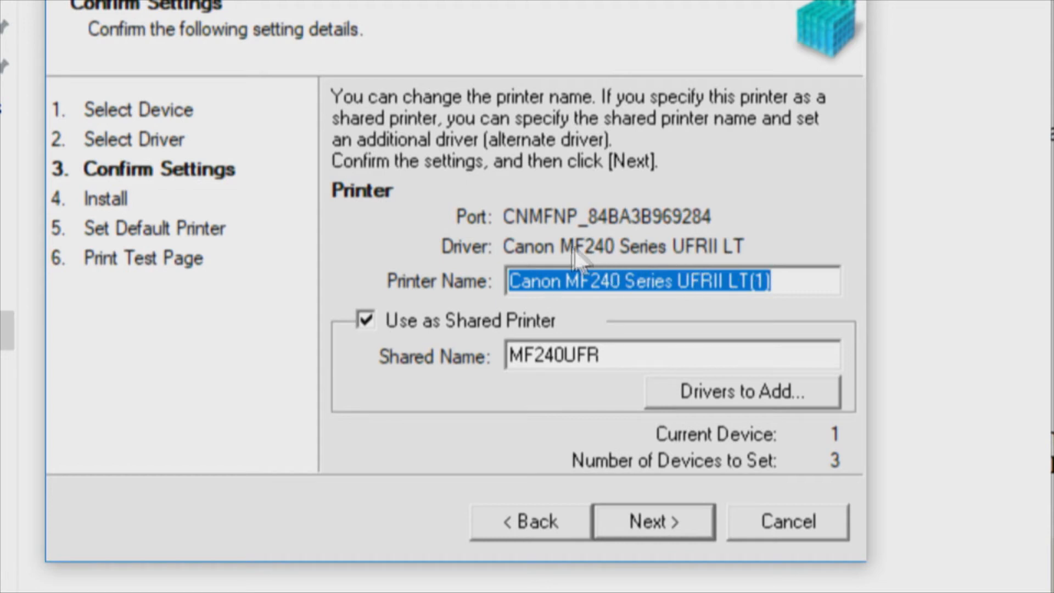
mouse_move(706, 269)
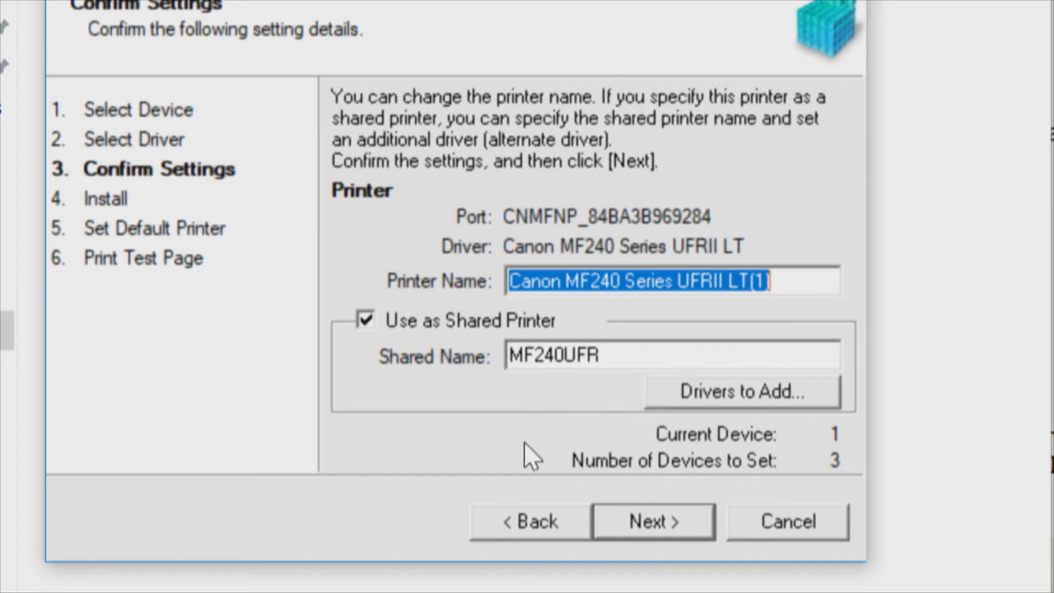
mouse_move(517, 460)
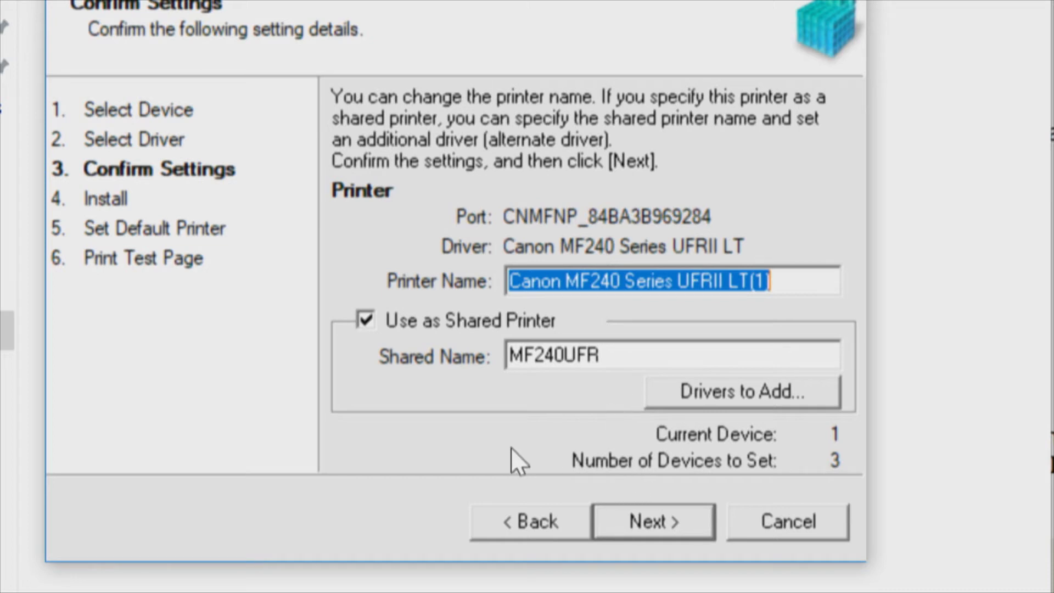
mouse_move(504, 464)
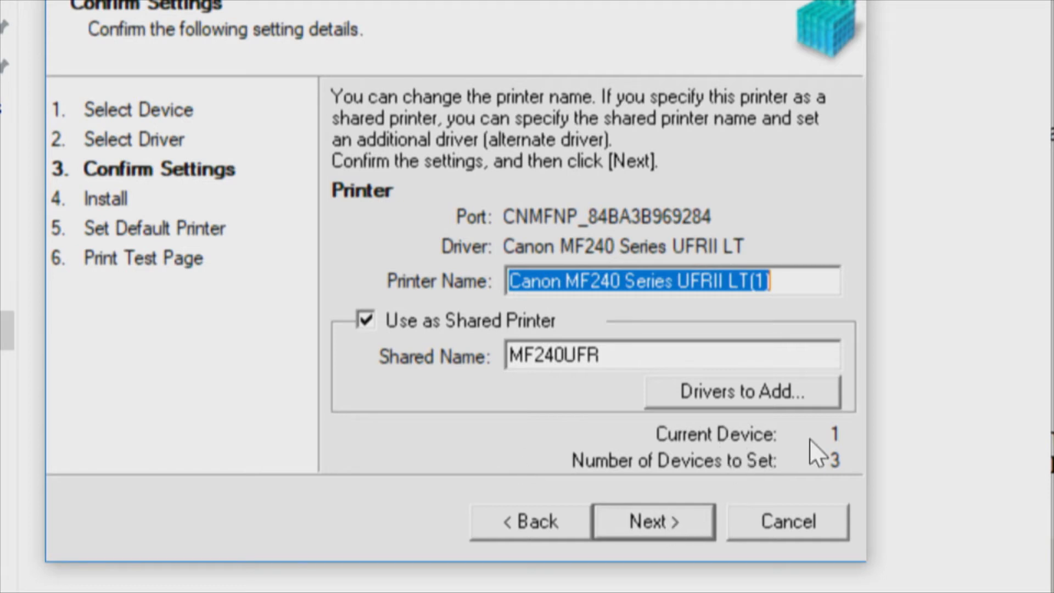
Return to the PCL6 printer's settings and share it as MF240PCL.
click(650, 521)
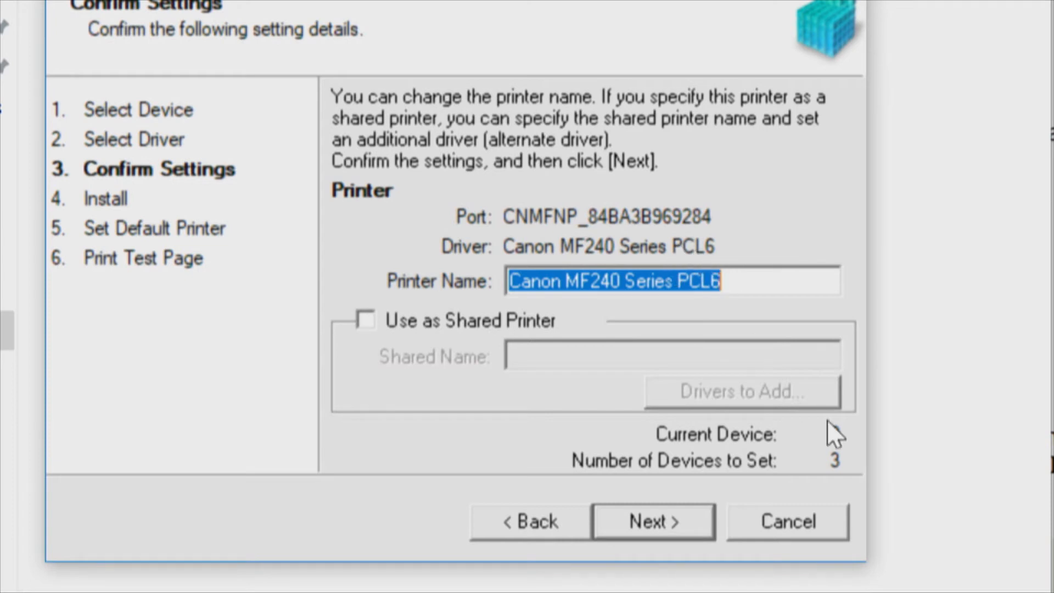
click(652, 521)
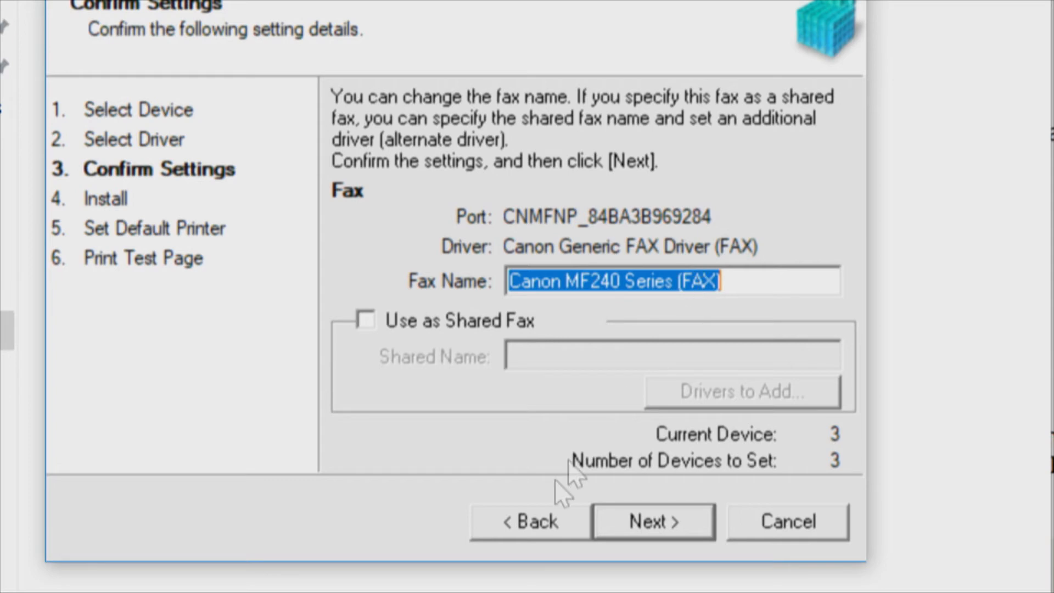
click(529, 521)
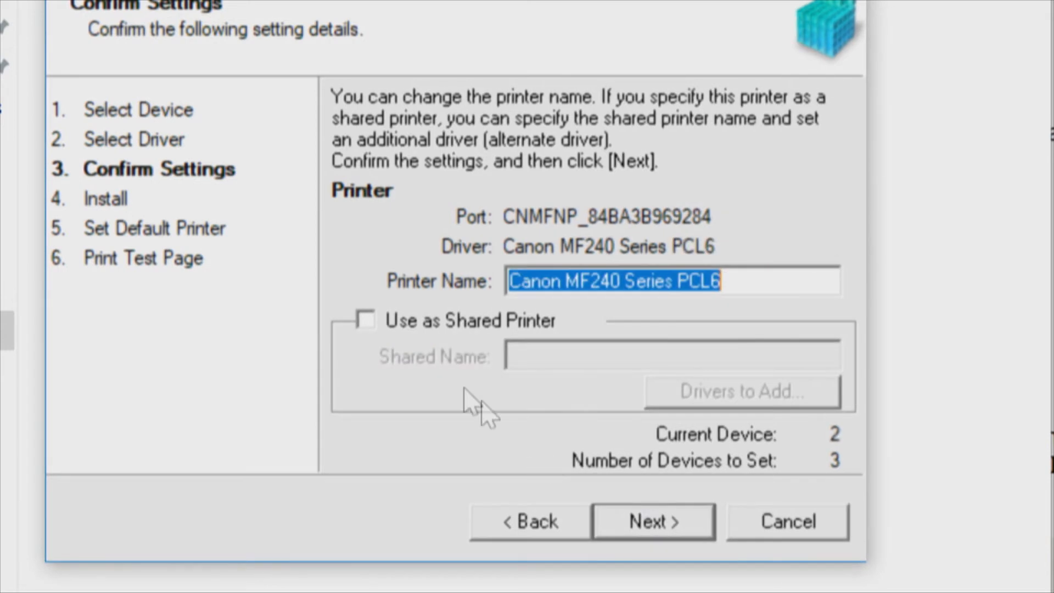
click(365, 320)
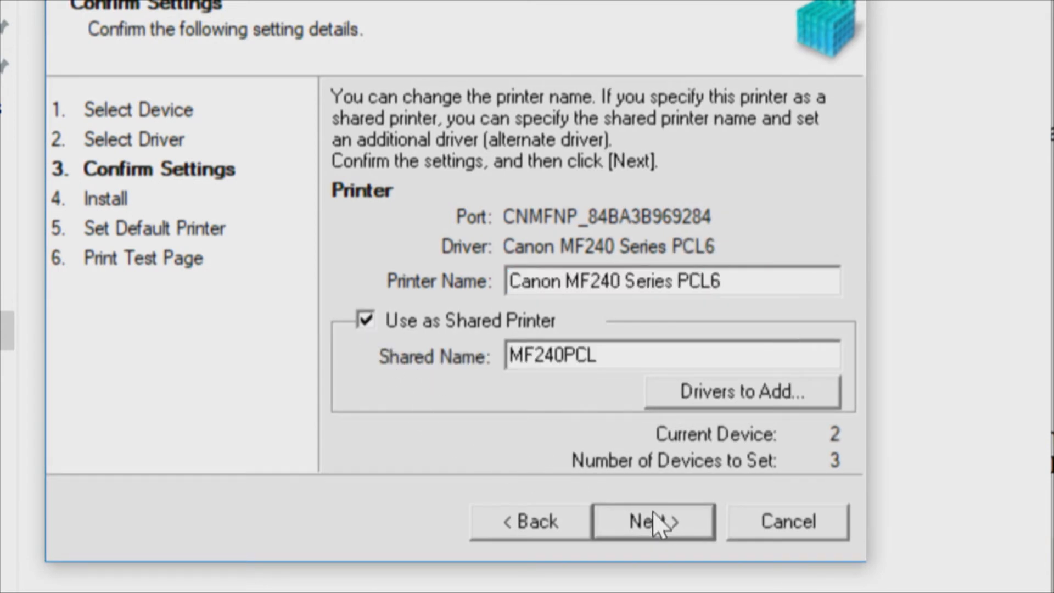
Share the fax as MF240FAX and reach the installation summary.
click(651, 521)
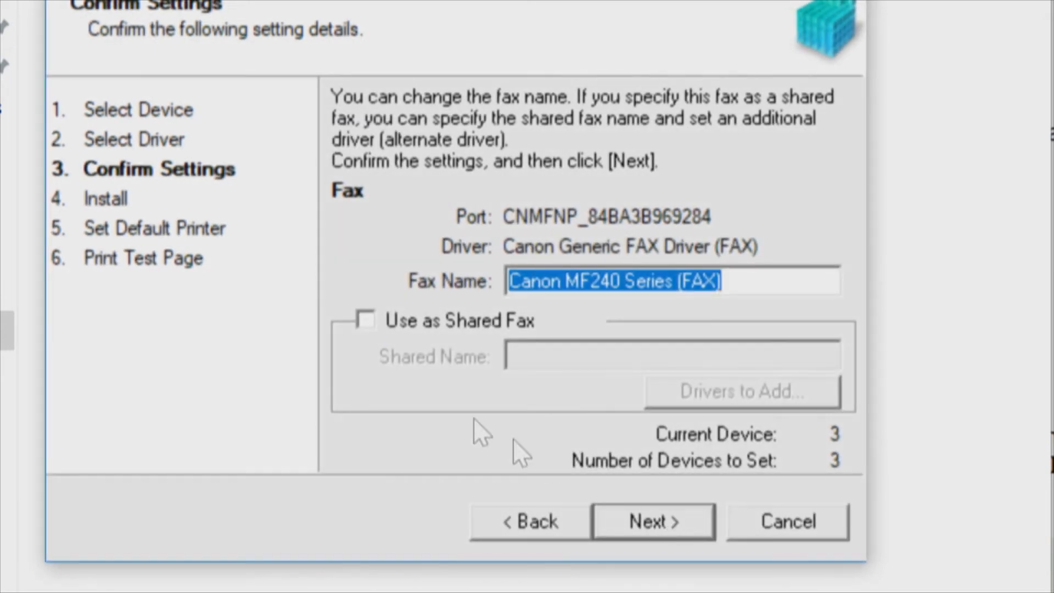
click(366, 320)
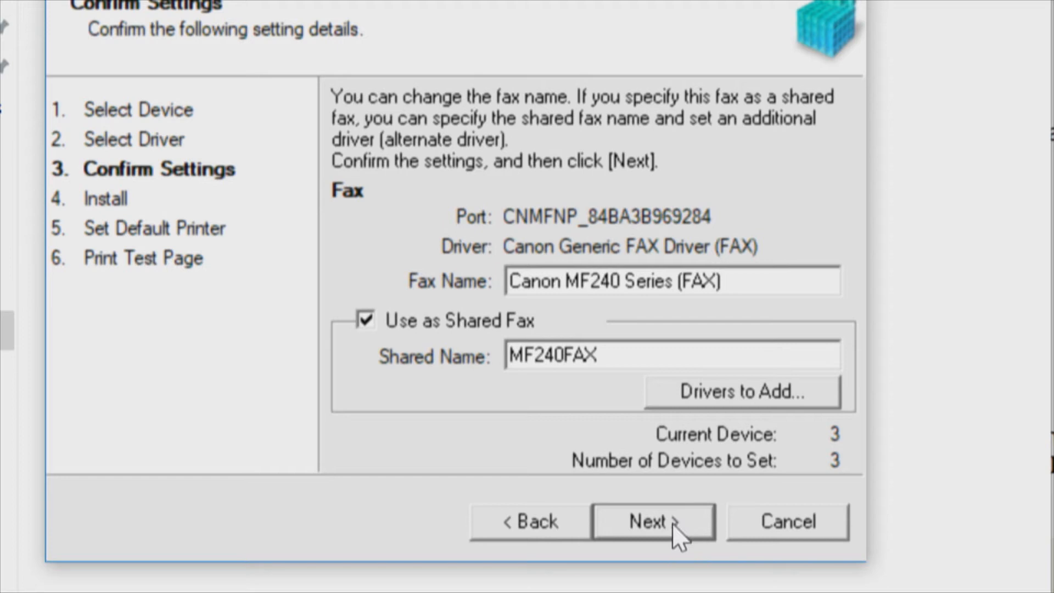
click(652, 521)
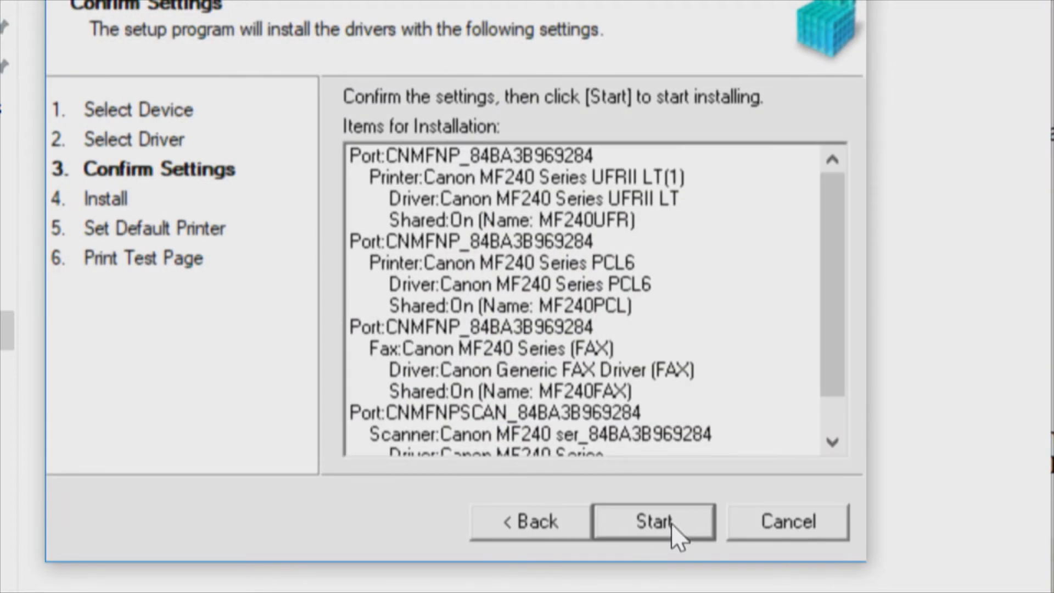
mouse_move(853, 339)
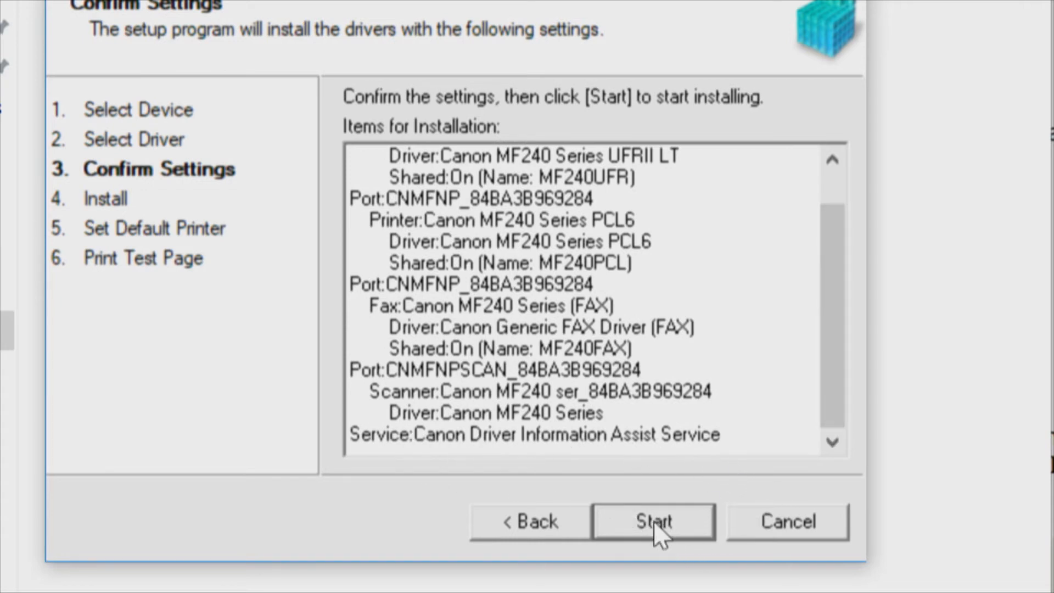
Start installing the listed MF240 drivers and wait for installation to finish.
click(651, 521)
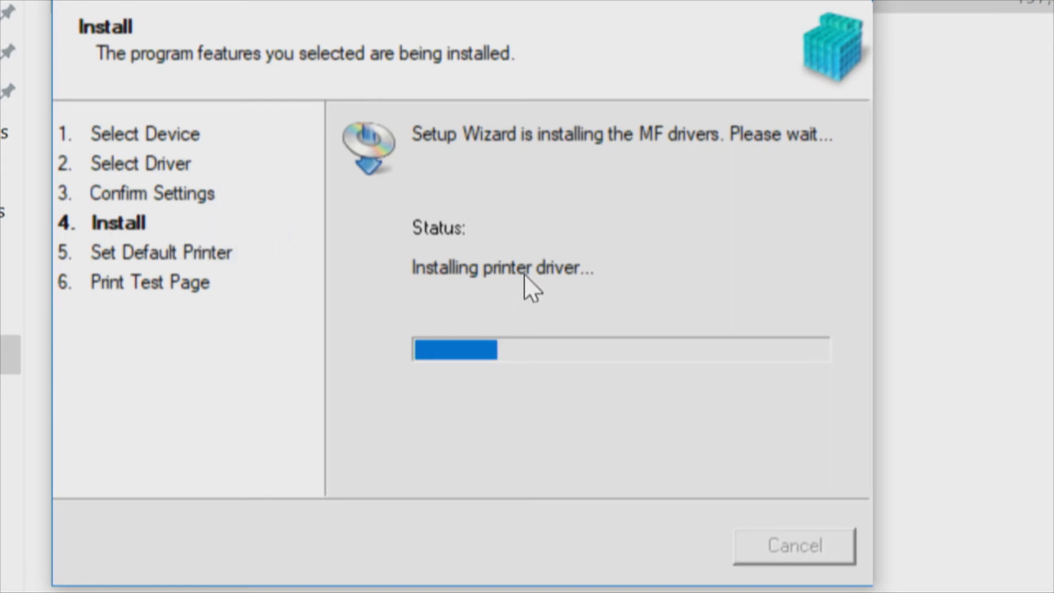
mouse_move(550, 308)
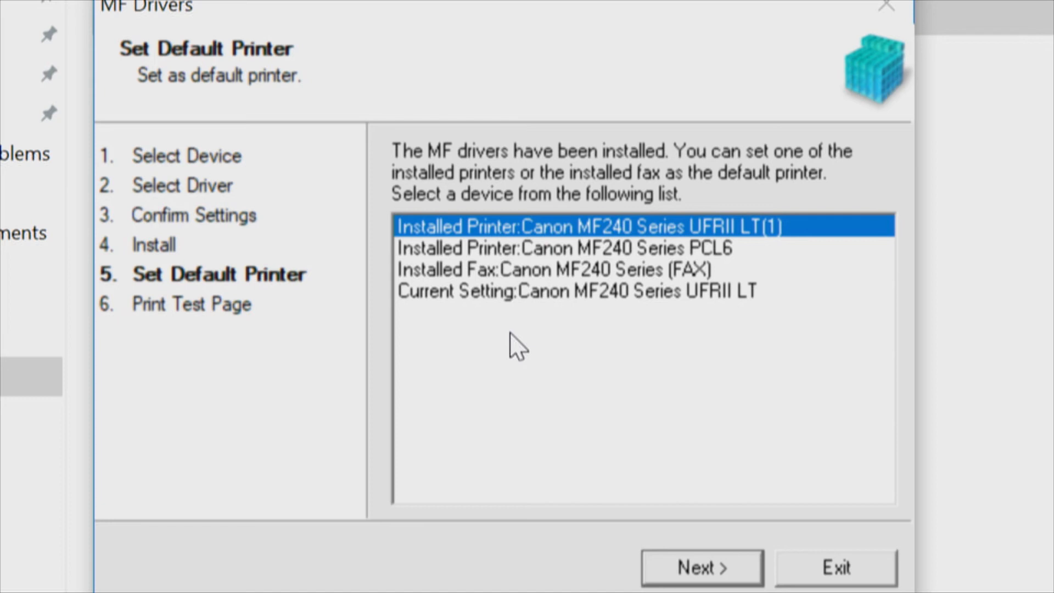
Make Canon MF240 Series UFRII LT(1) the default printer and advance to the test-page step.
click(576, 291)
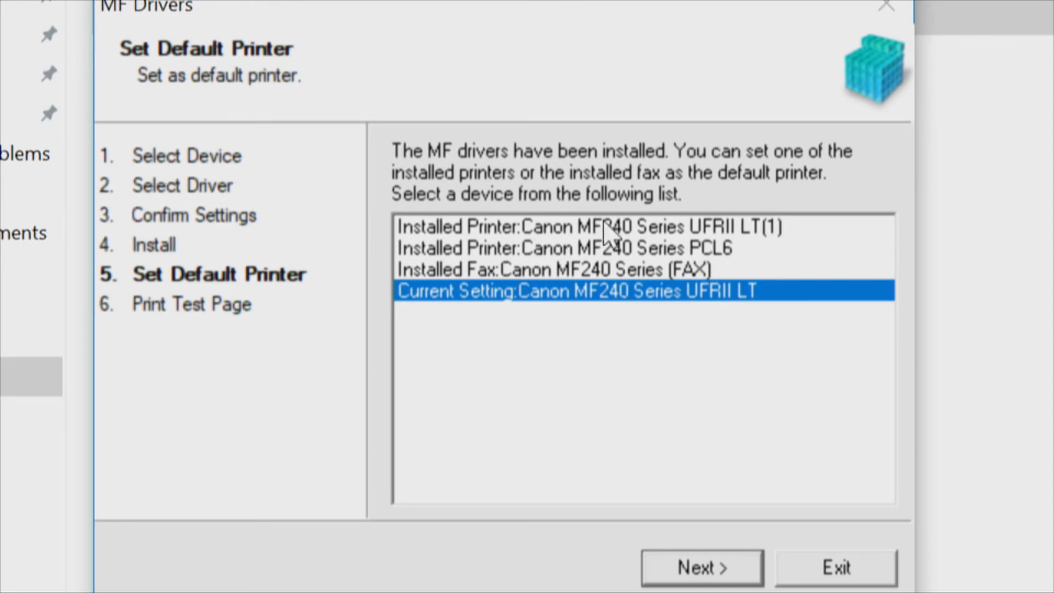
click(588, 227)
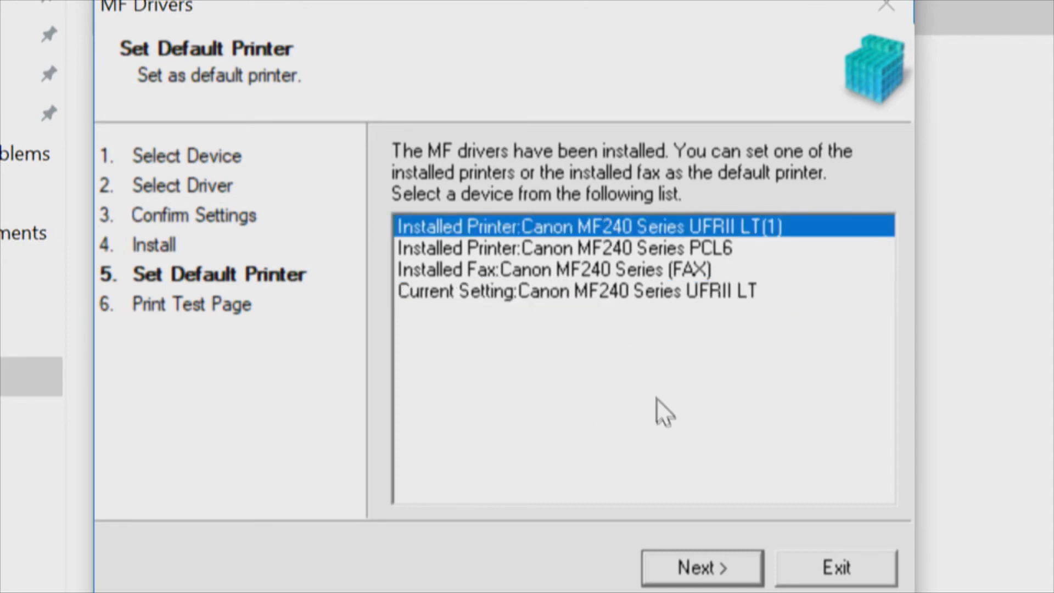
mouse_move(639, 242)
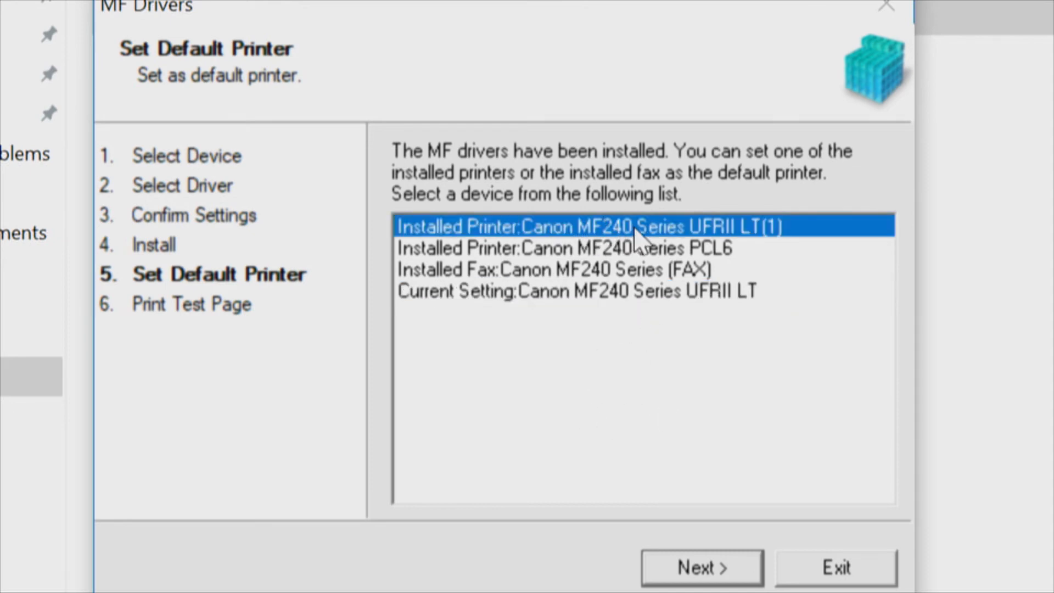
click(575, 290)
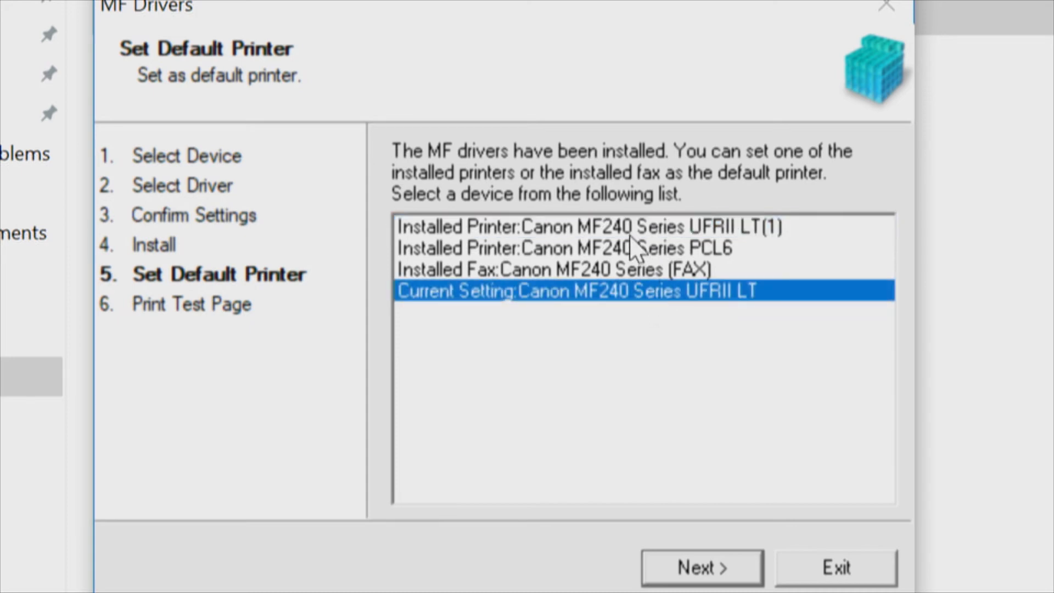
click(702, 567)
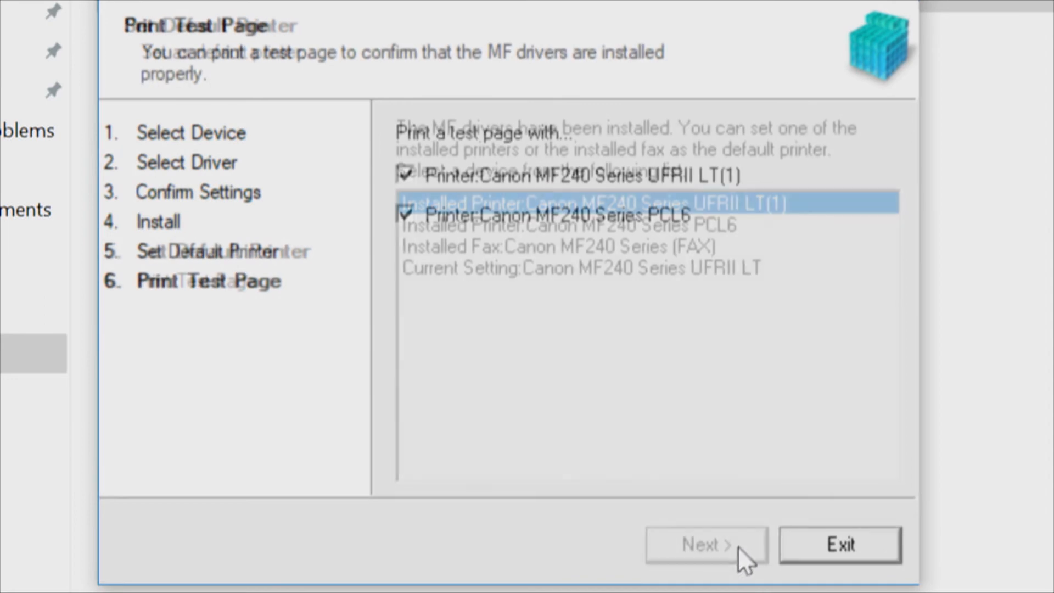
click(704, 545)
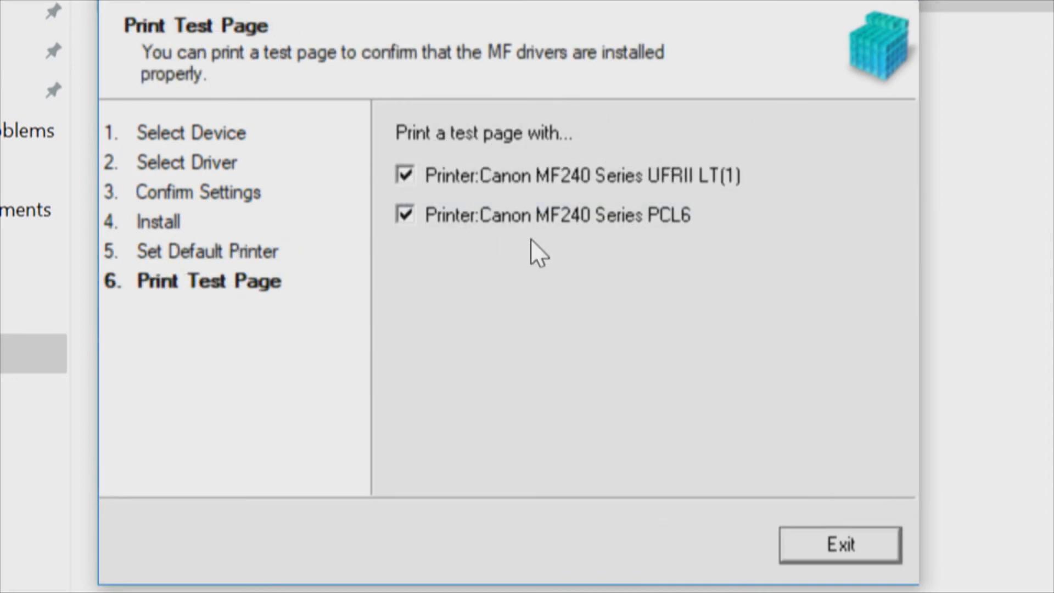